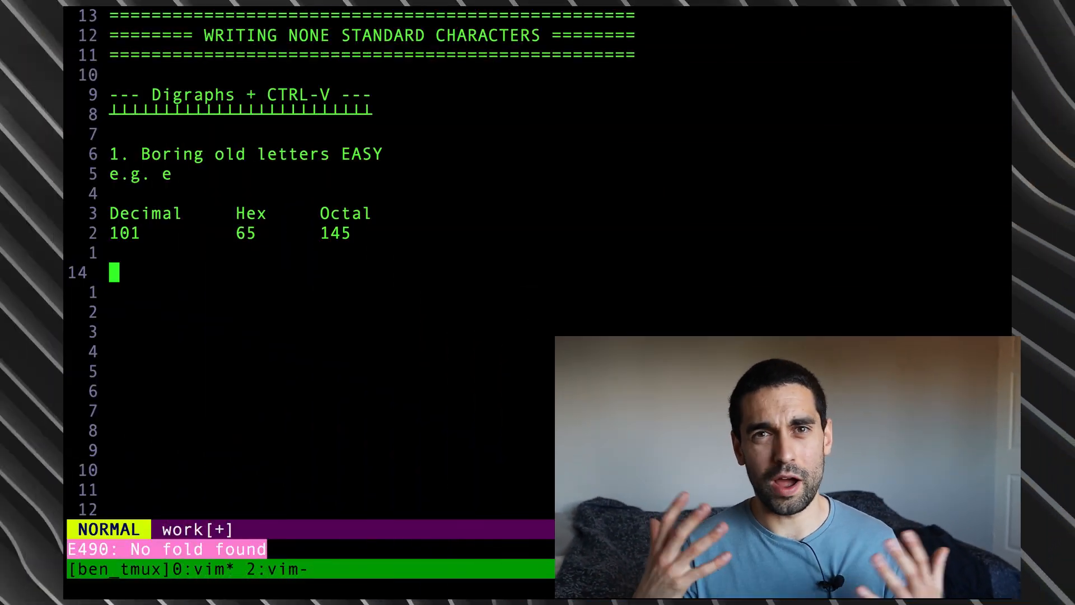
Step: Insert the letter e on the blank line as decimal character code 101
key(i)
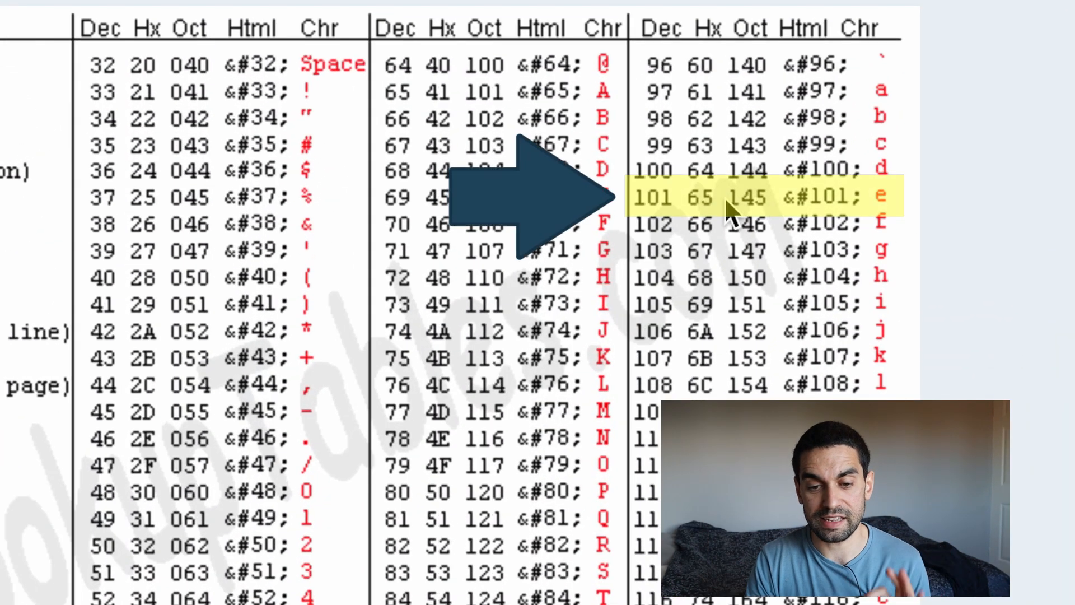
mouse_move(710, 222)
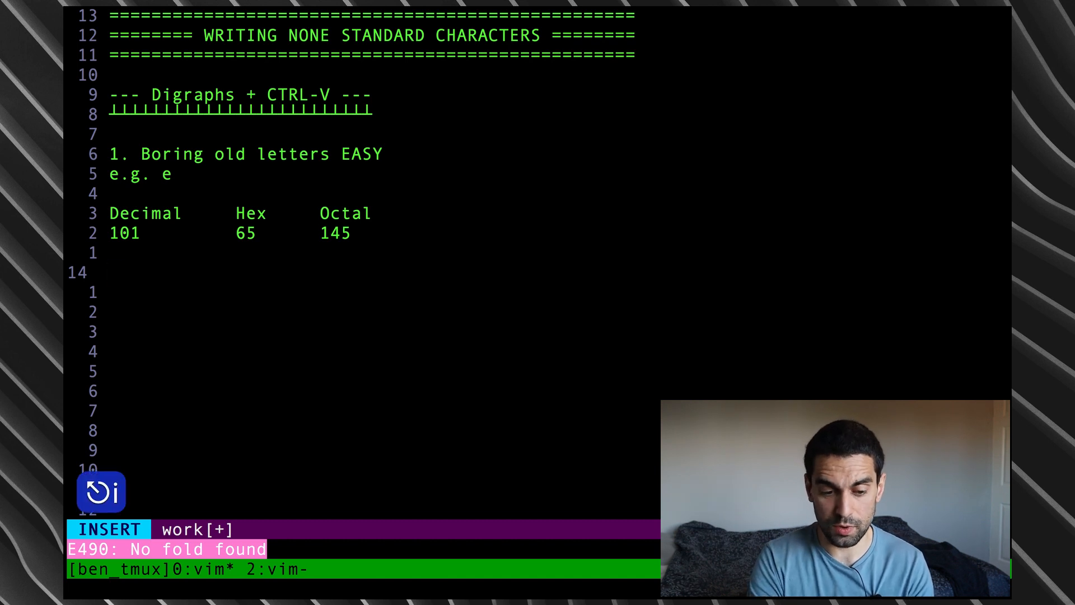
text(e)
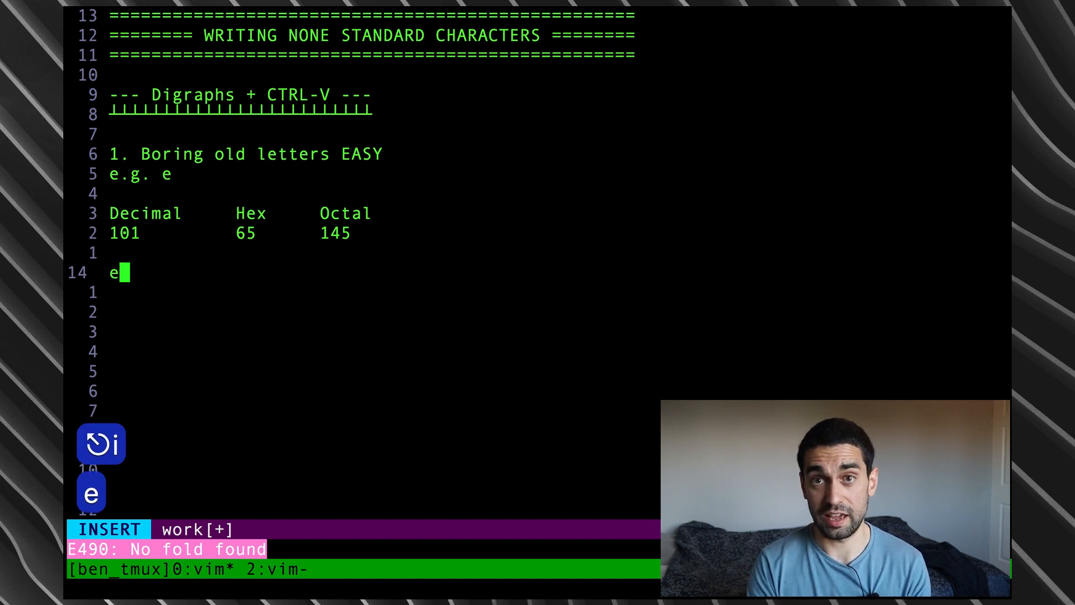
key(Backspace)
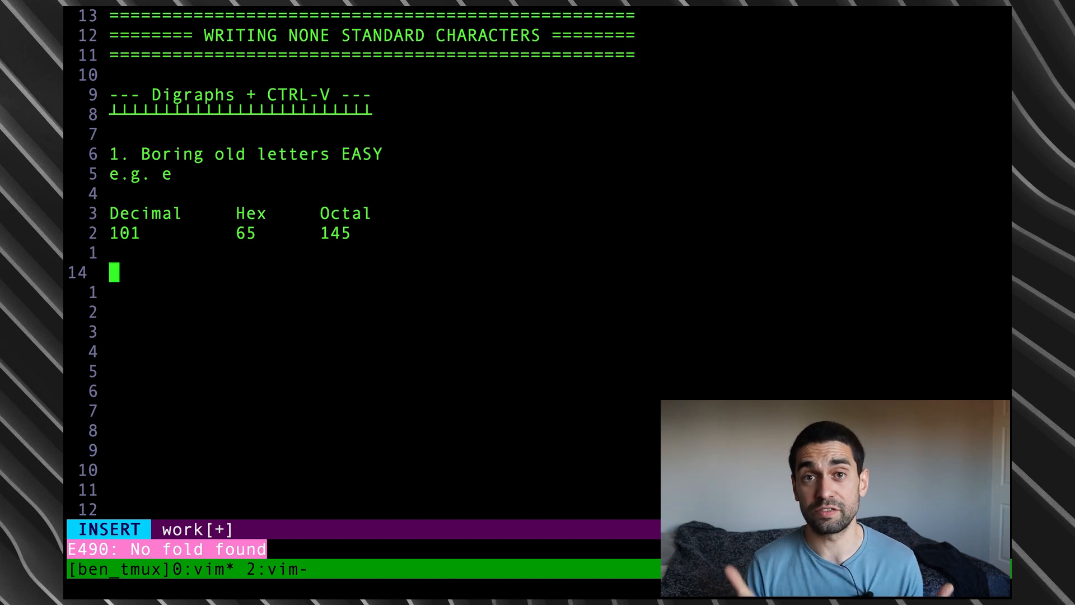
key(Escape)
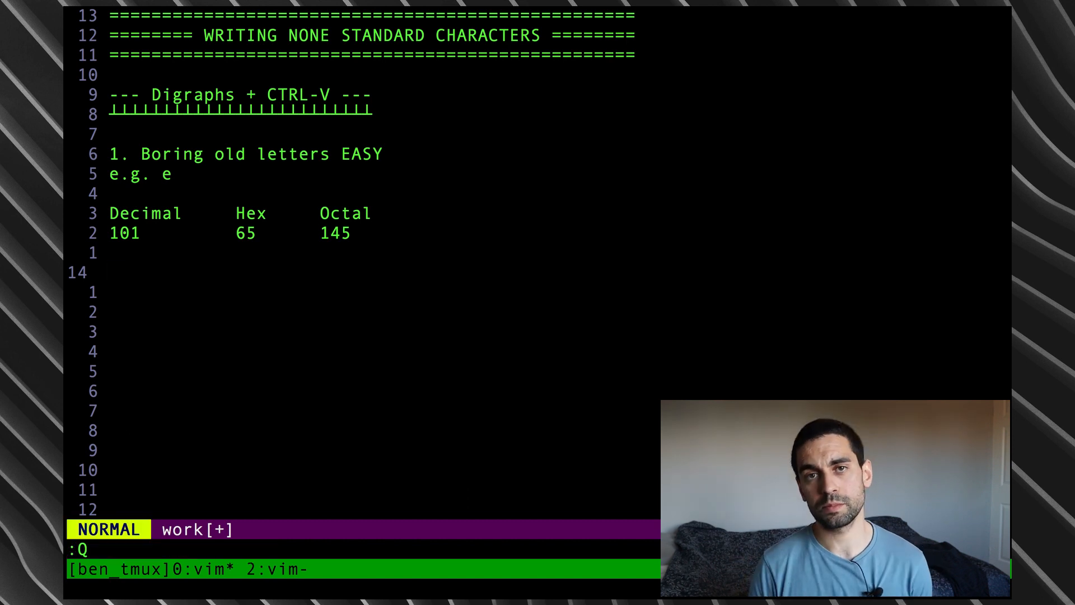
key(ctrl+v)
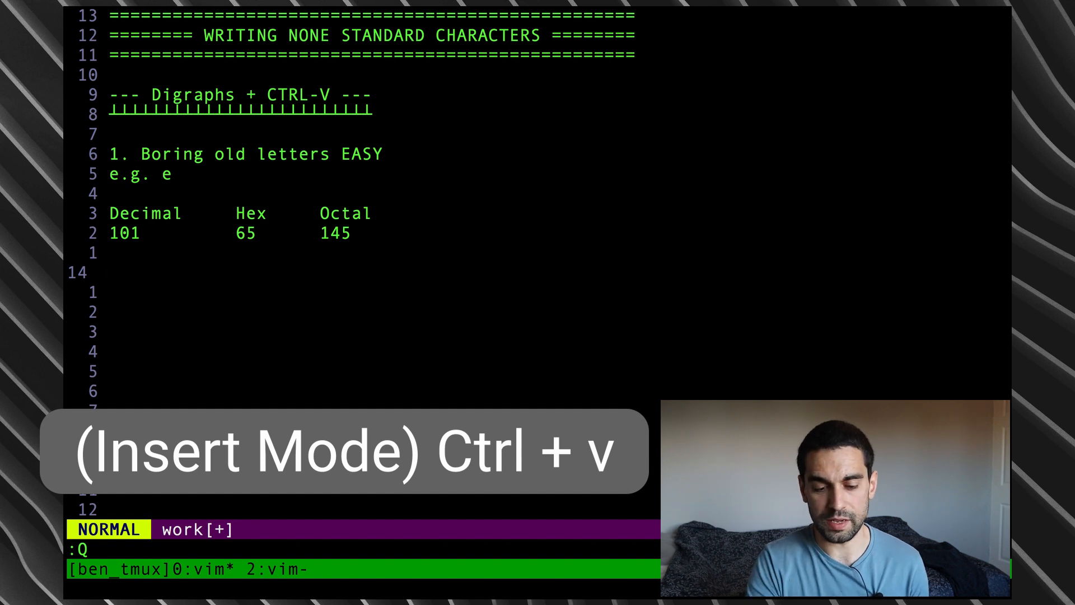
key(i)
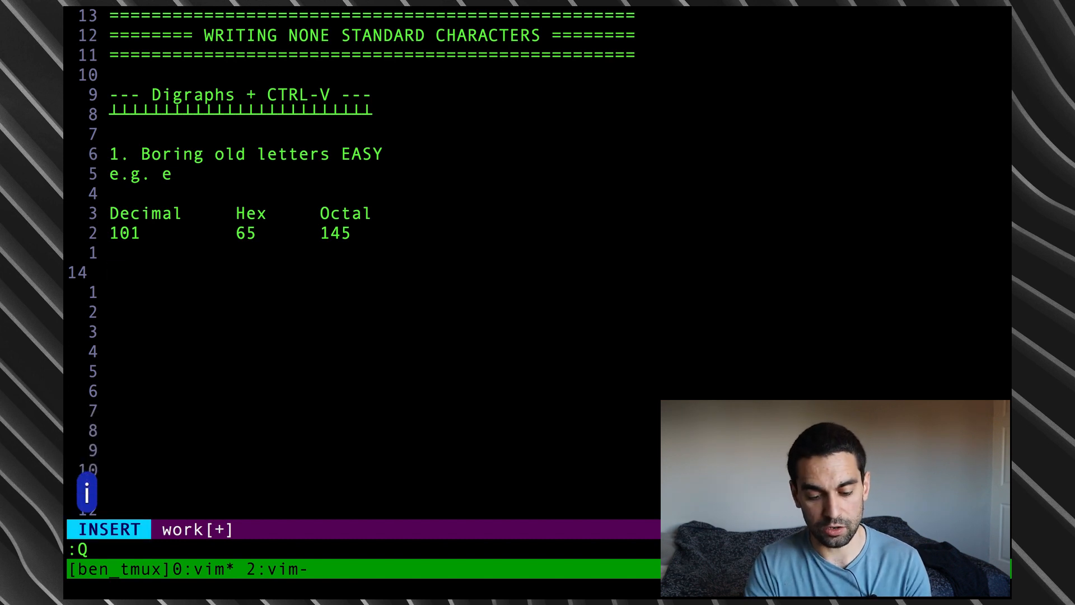
key(ctrl+v)
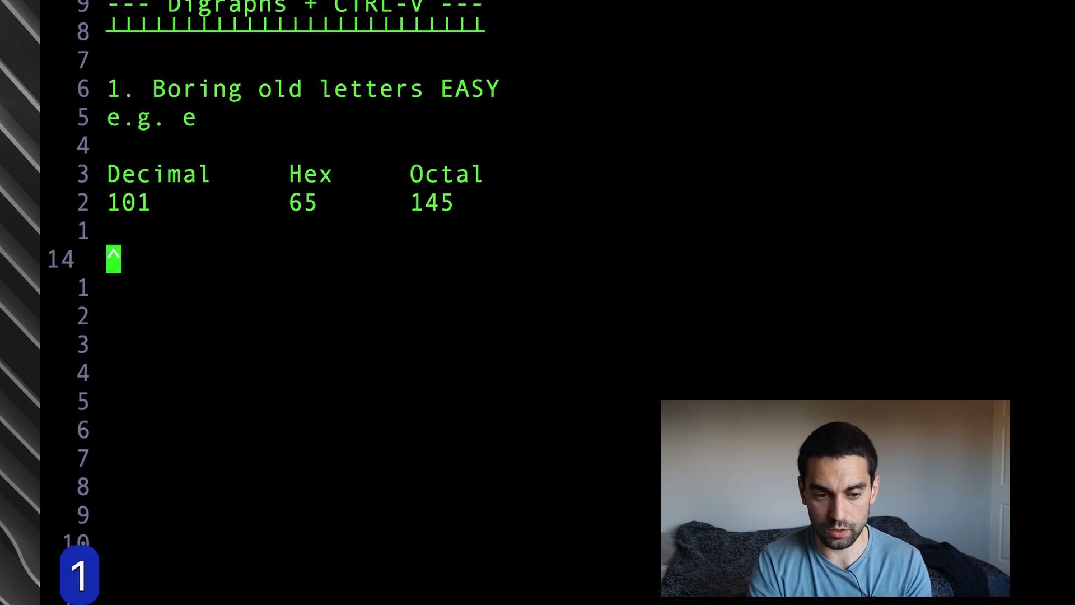
text(e)
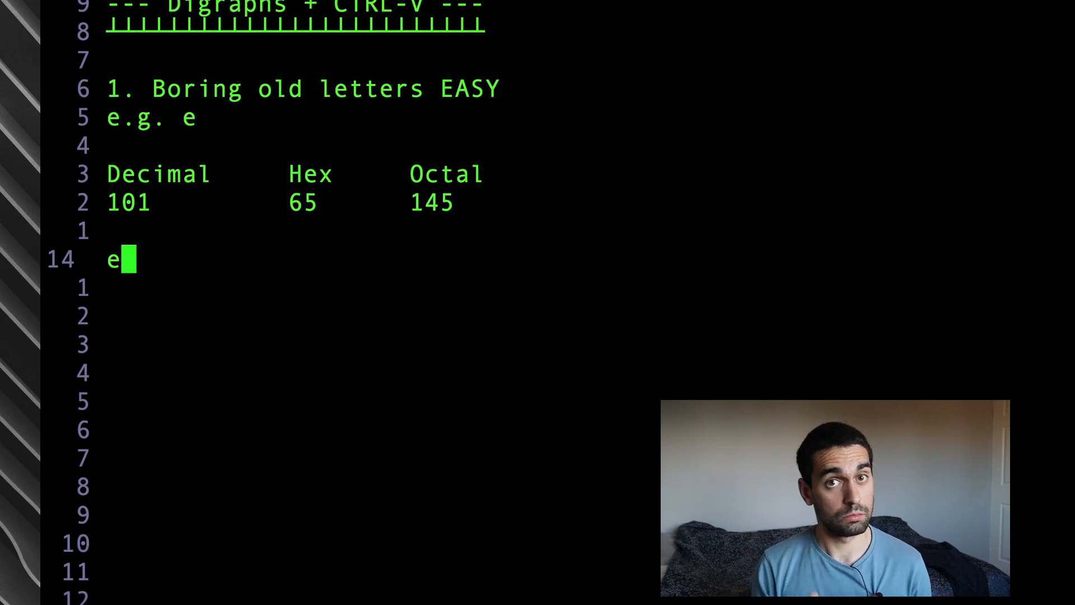
Step: Consult the help page i_ctrl-v_digit on entering characters by numeric code
text(:h i_ctrl-v_digit)
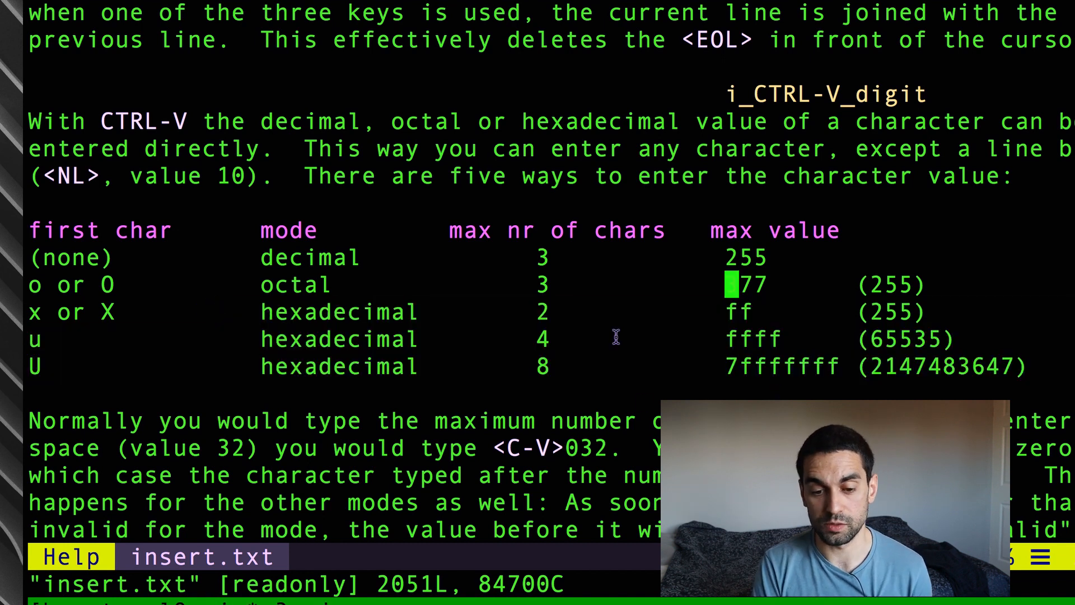
mouse_move(1051, 387)
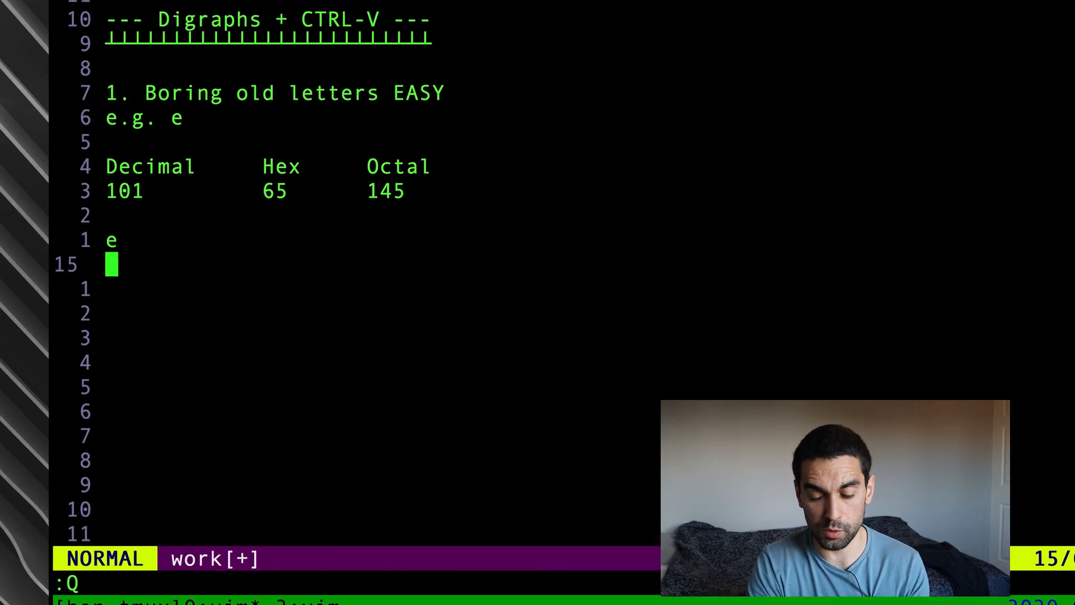
Step: Add a capital A from its character code and start a new line
key(i)
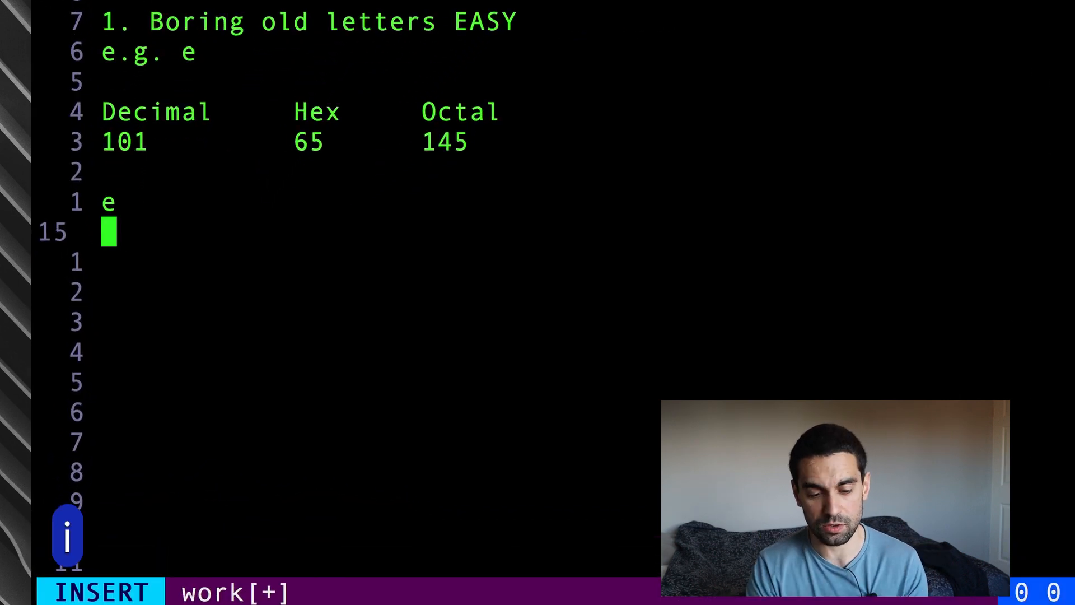
key(ctrl+v)
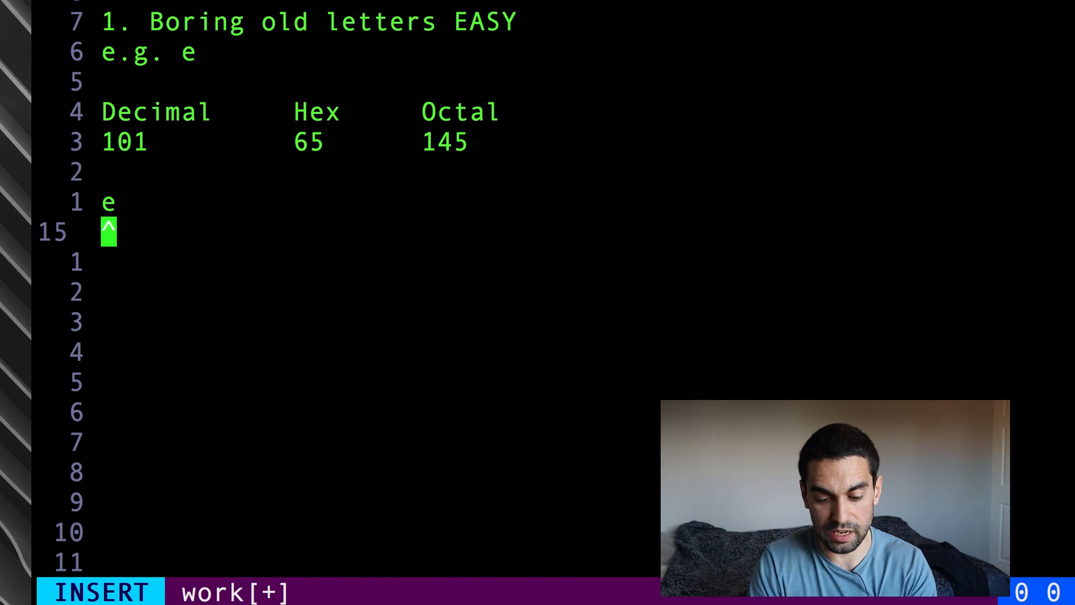
text(A)
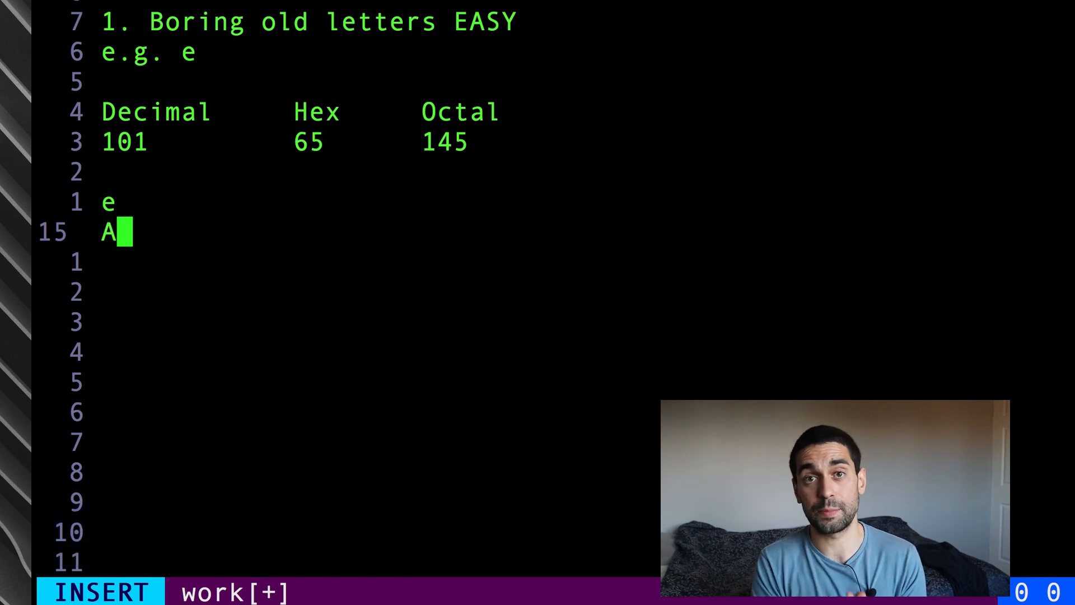
key(Enter)
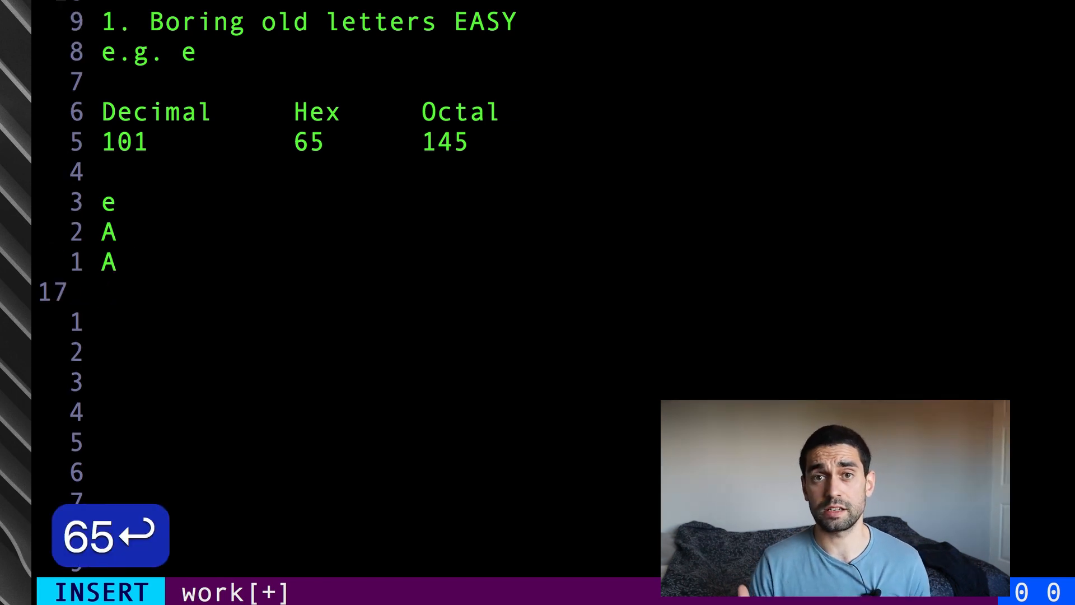
key(Escape)
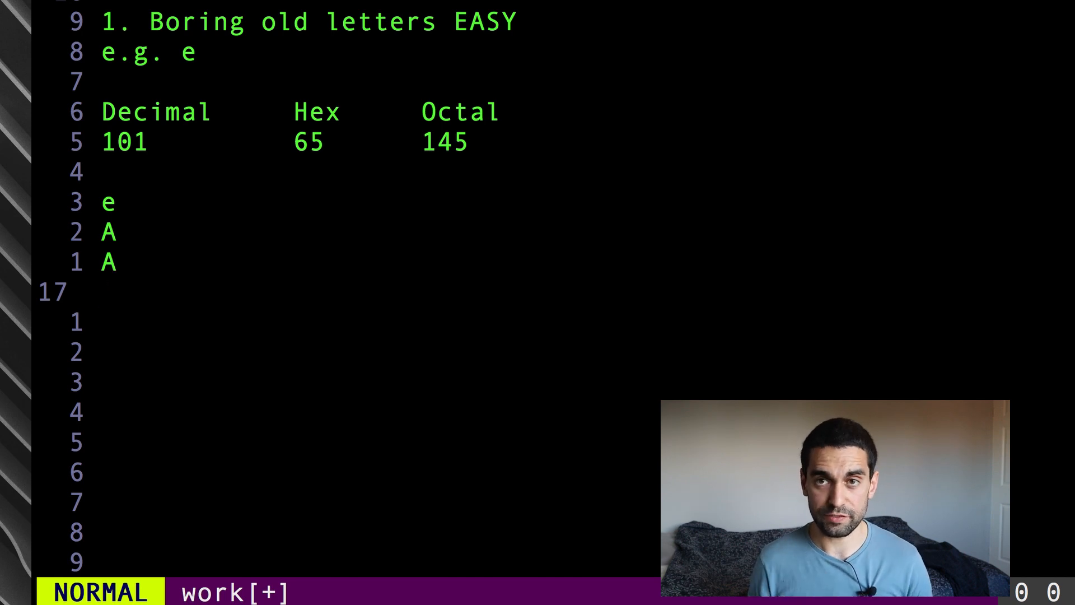
Step: Insert another character on the next line from its hexadecimal code
key(i)
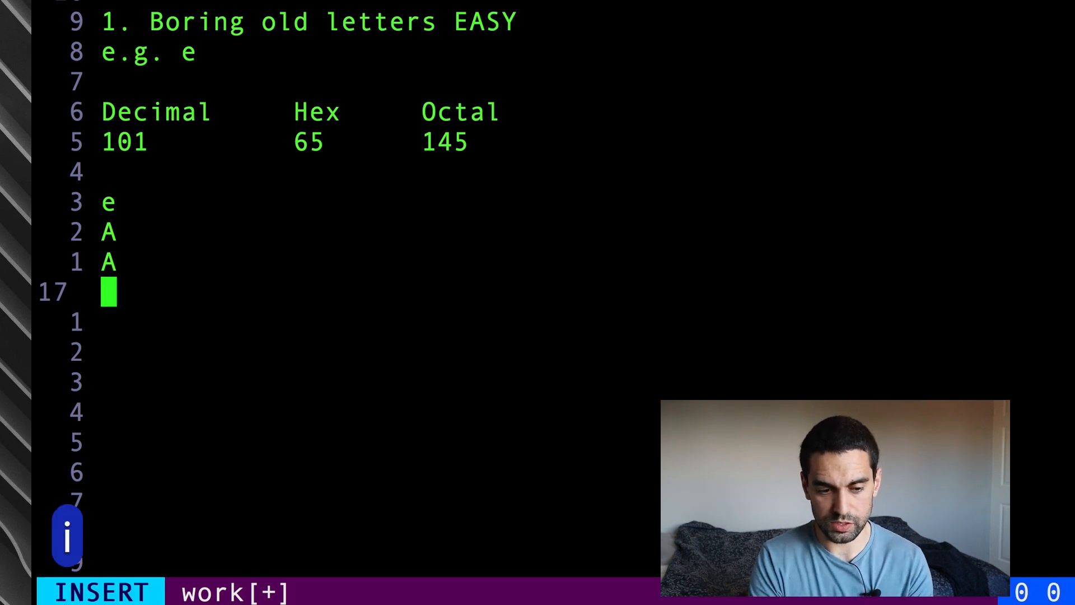
key(ctrl+v)
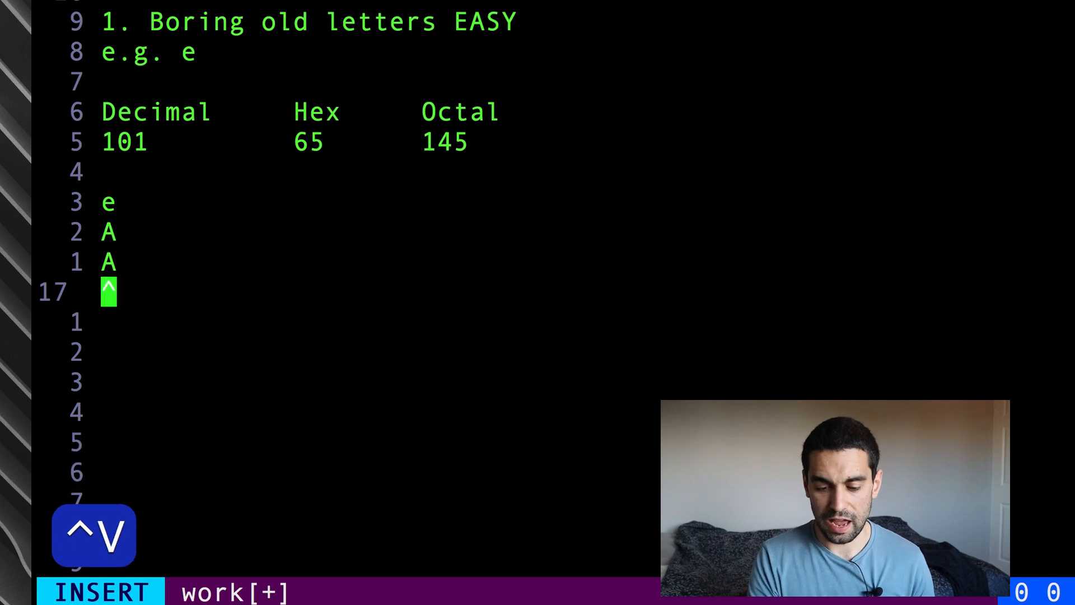
key(u)
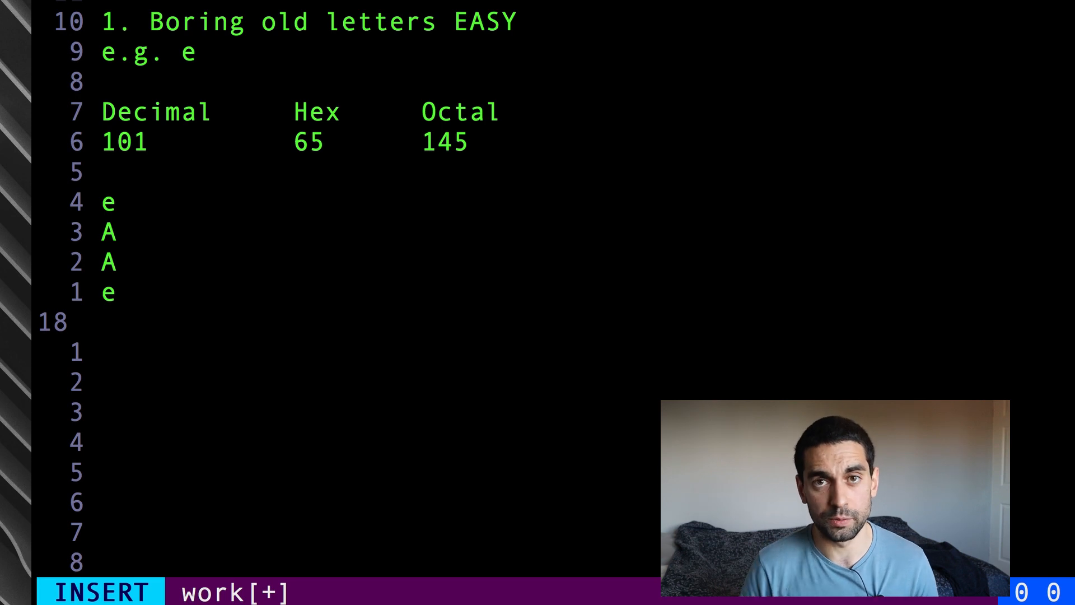
key(Escape)
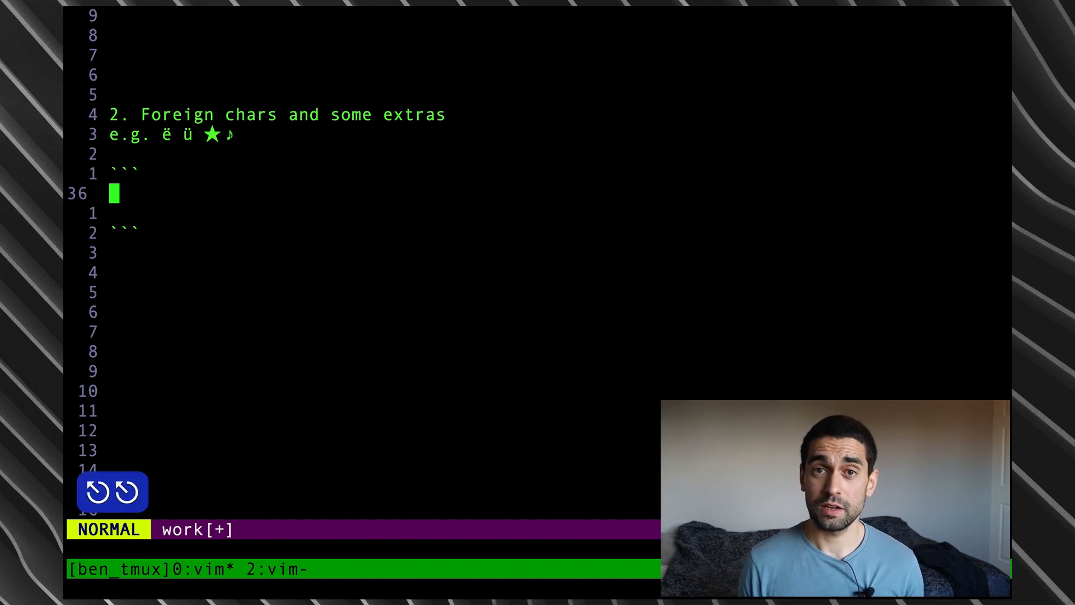
key(:)
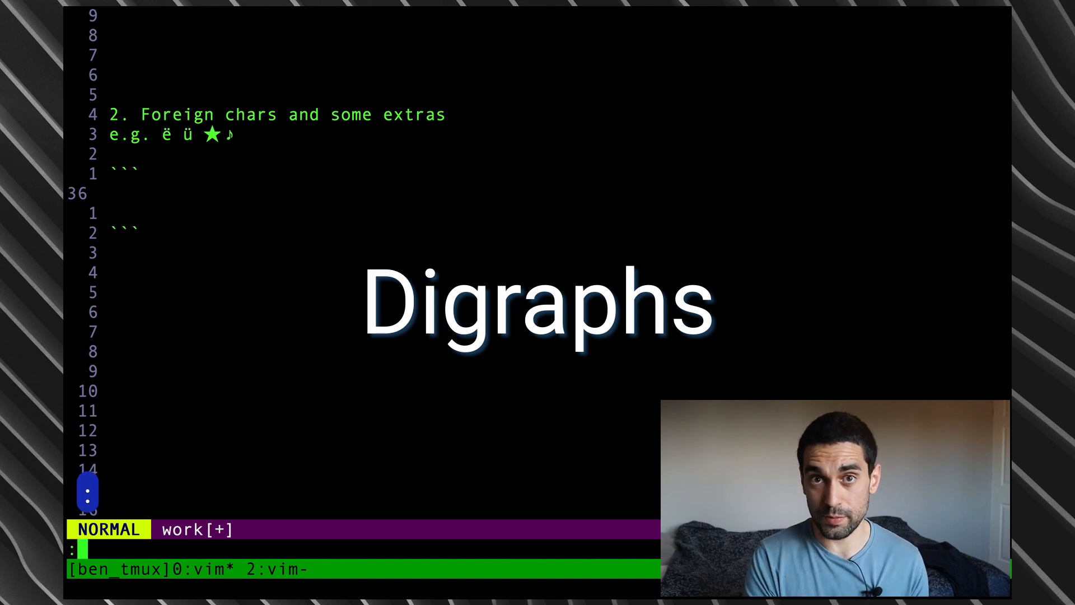
text(digrp)
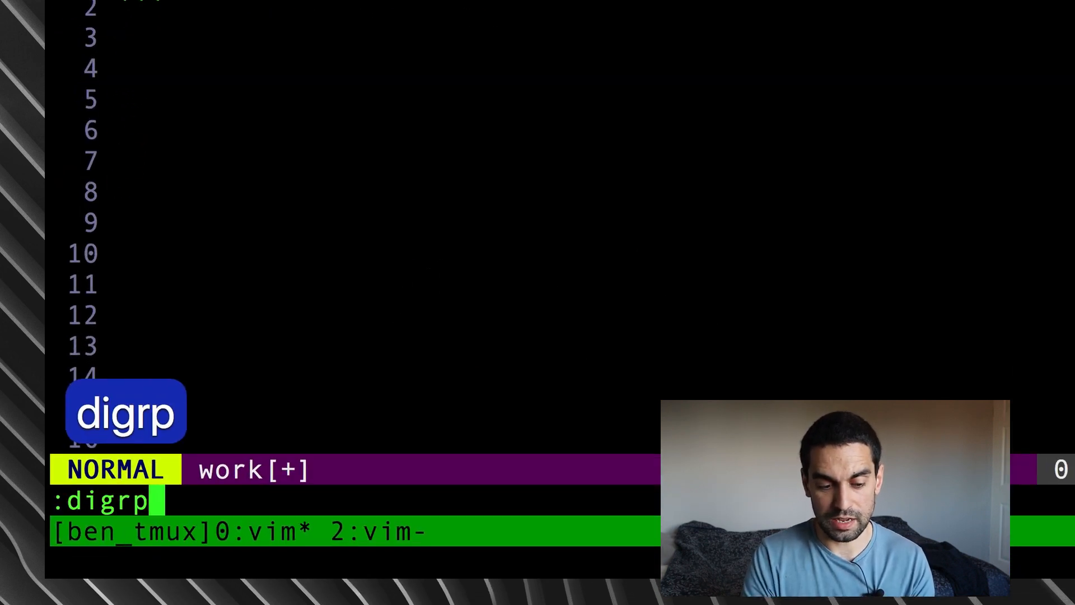
text(aphs)
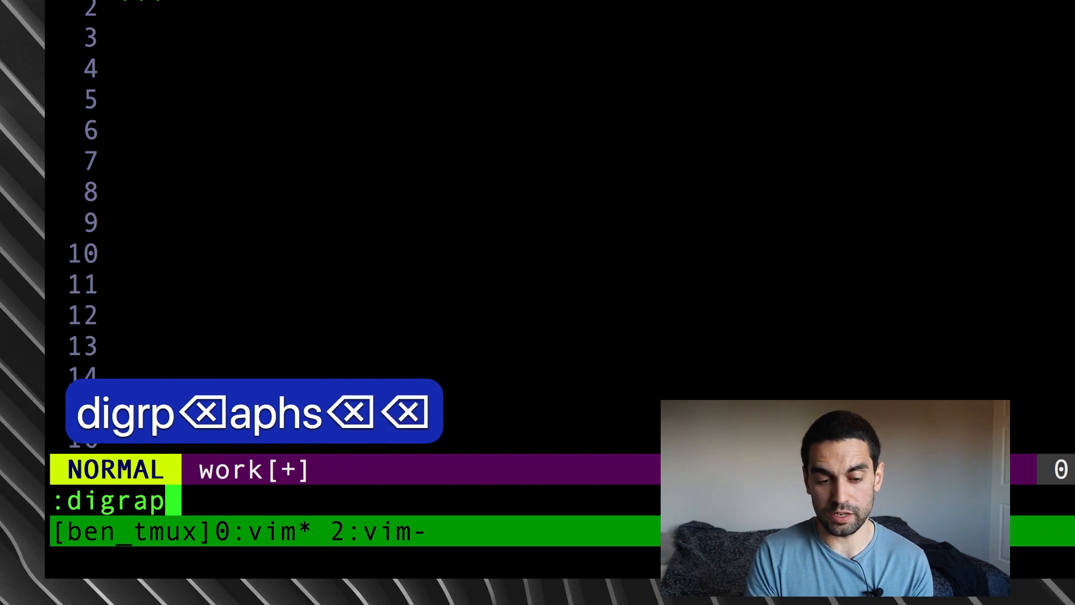
key(Backspace)
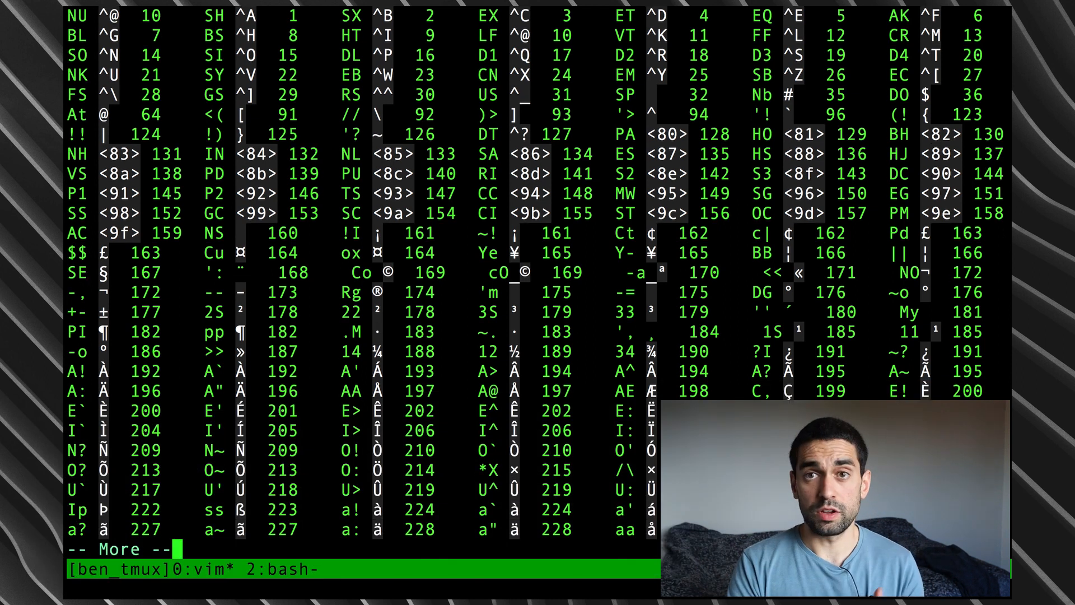
key(space)
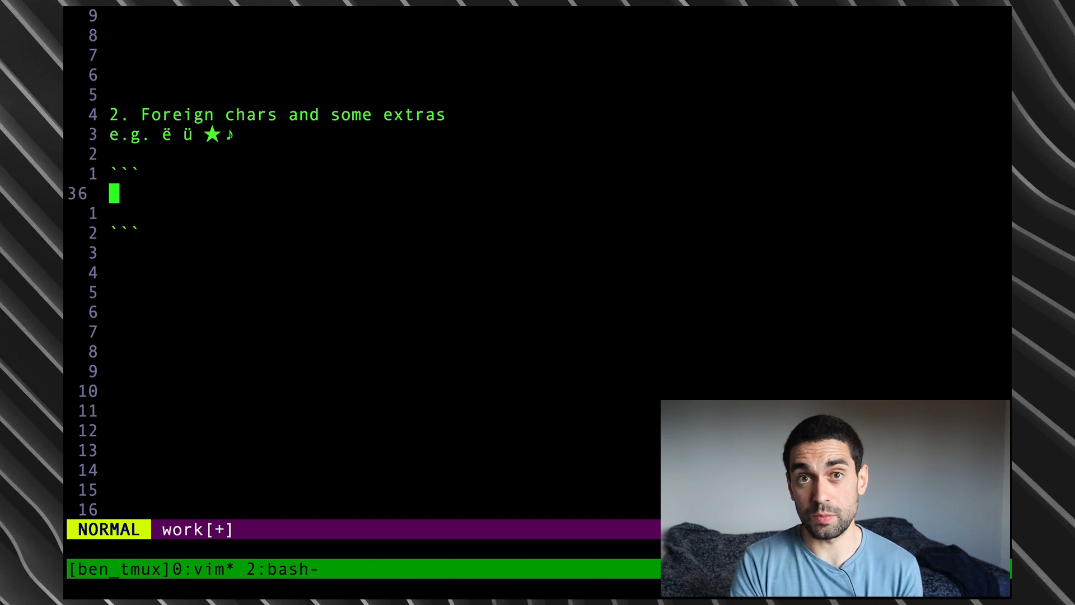
Step: Write the number 252 inside the section 2 code block
text(252)
click(363, 549)
text(:dig)
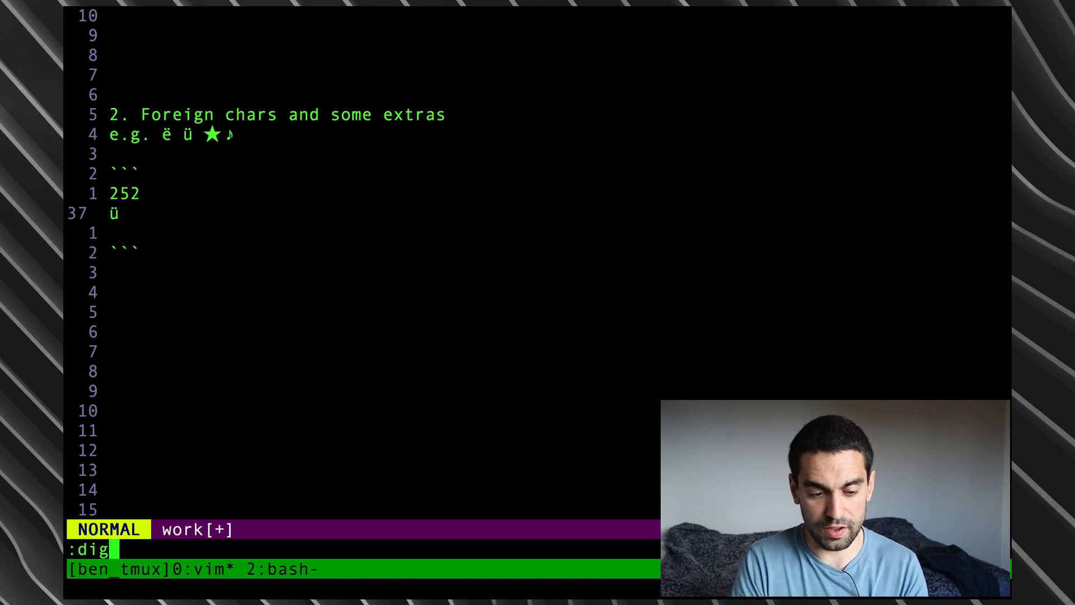
Step: Find the u: entry for ü (252) in the digraph table and return to the buffer
key(Enter)
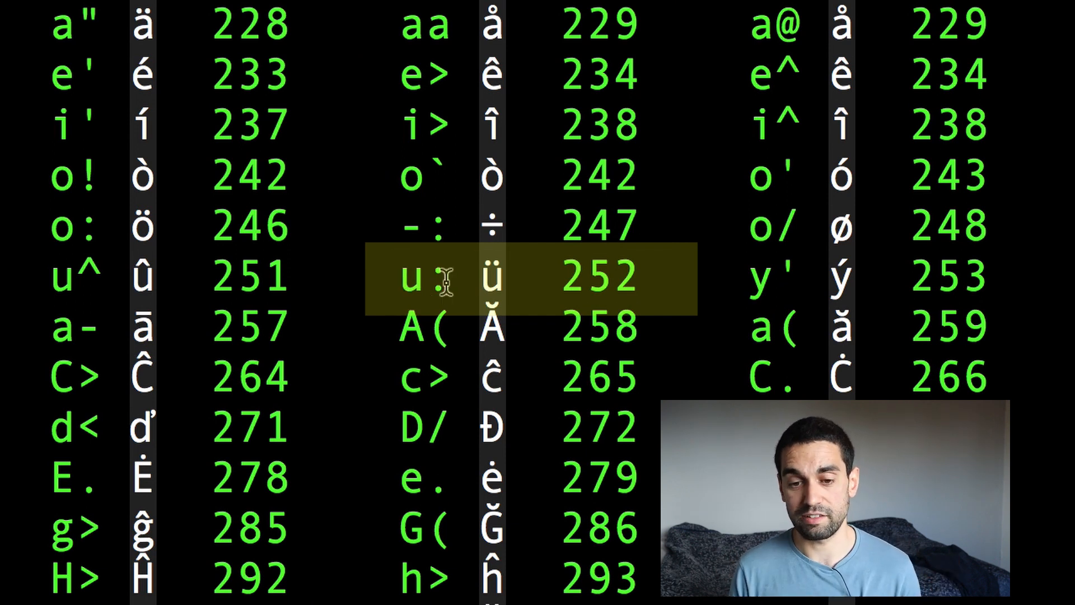
scroll(down, 3)
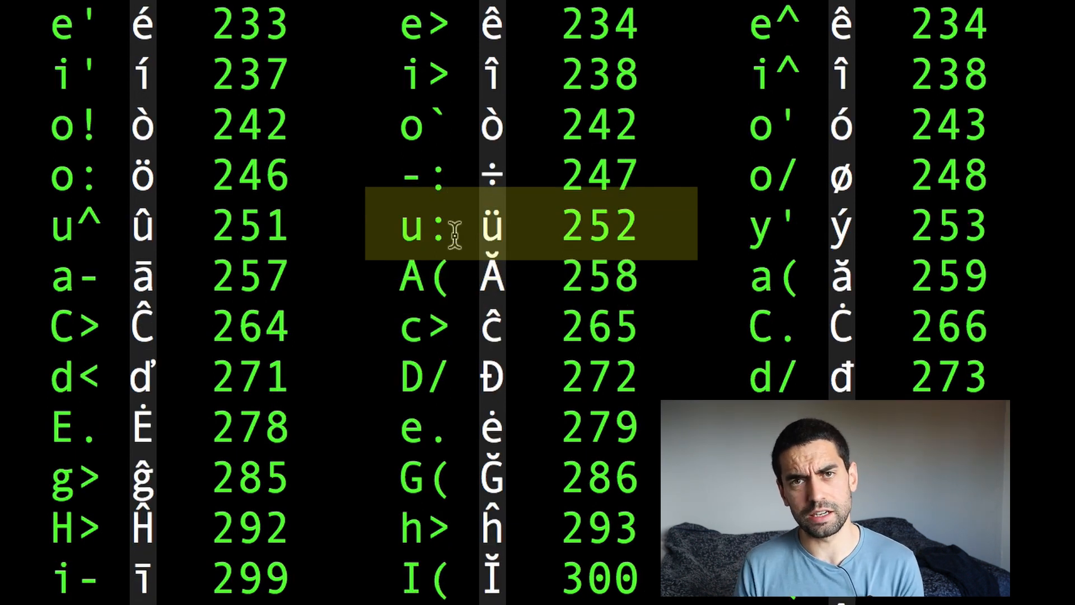
click(408, 232)
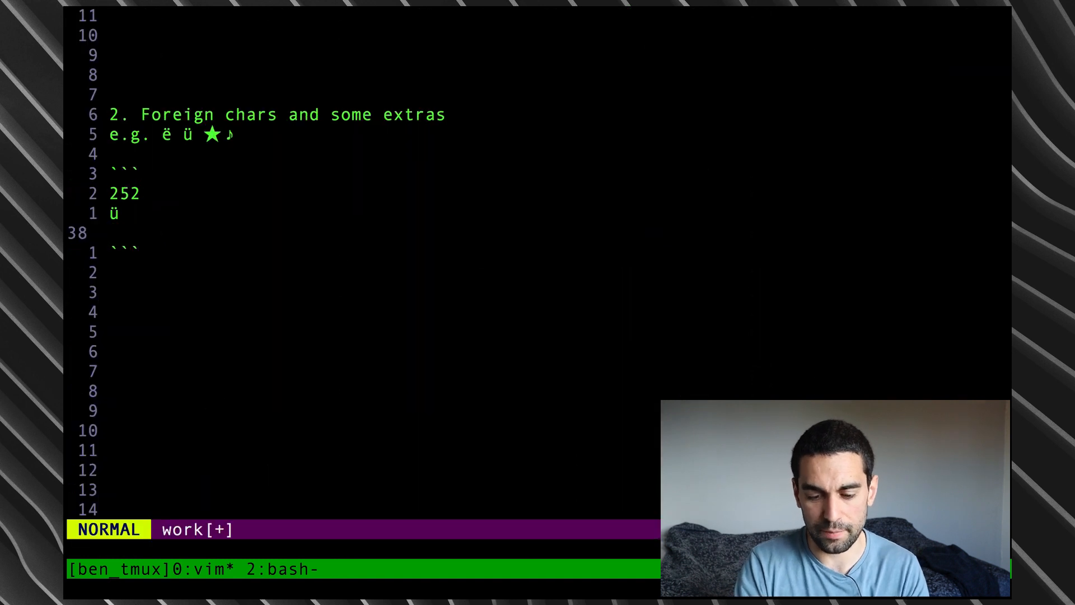
Step: Start a digraph on the new line with Ctrl+K followed by u
key(i)
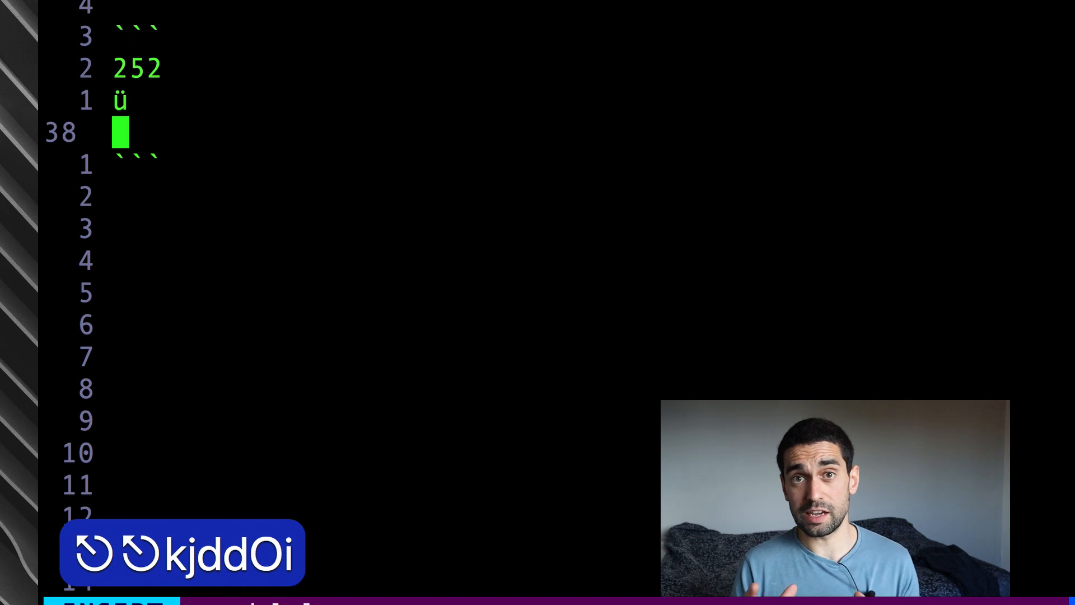
key(ctrl+k)
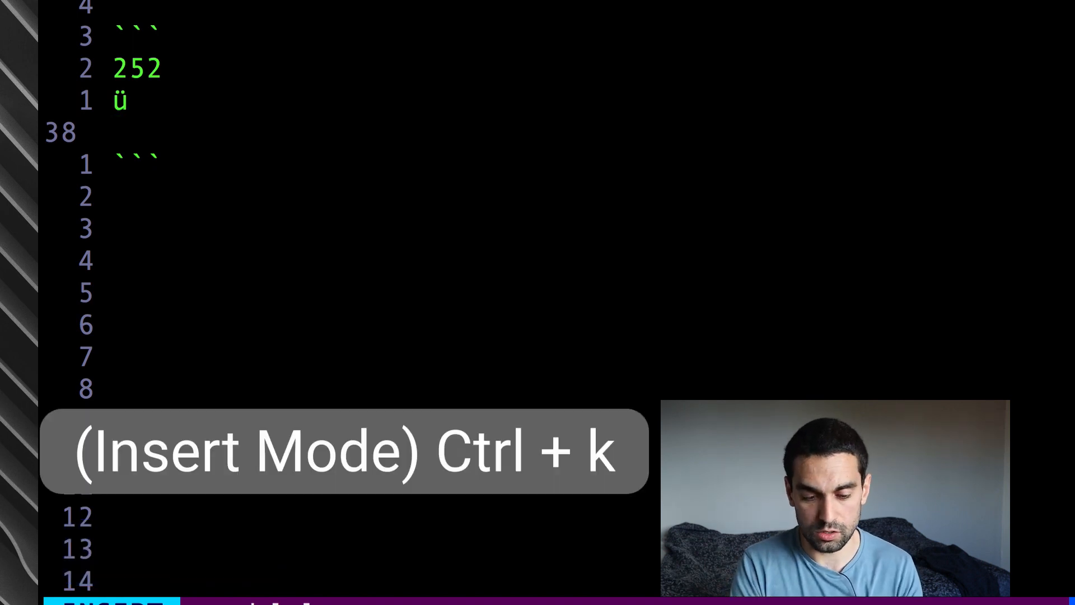
key(Ctrl+k)
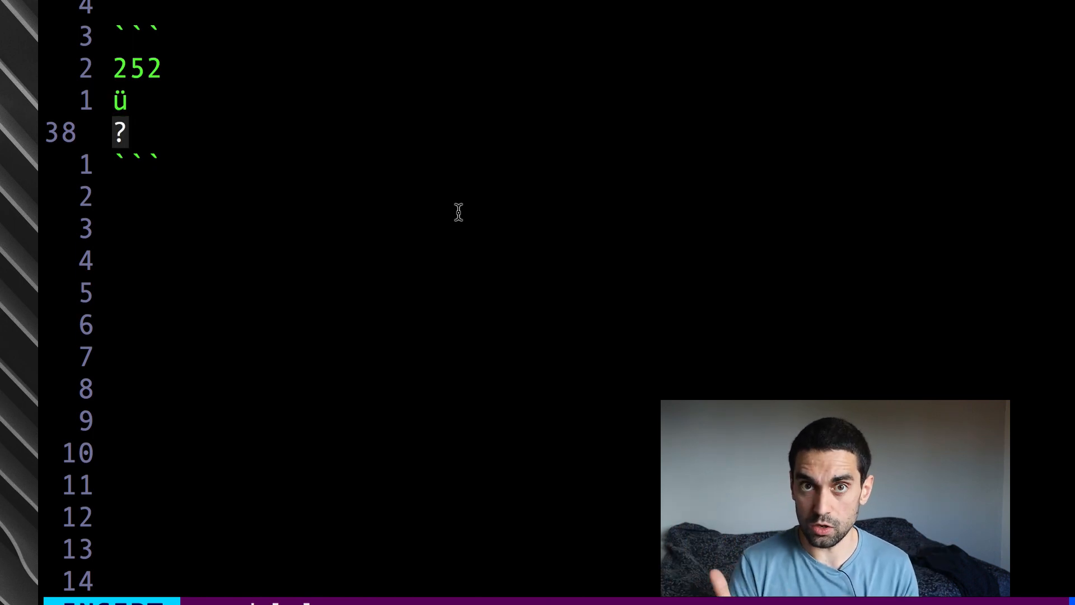
text(u)
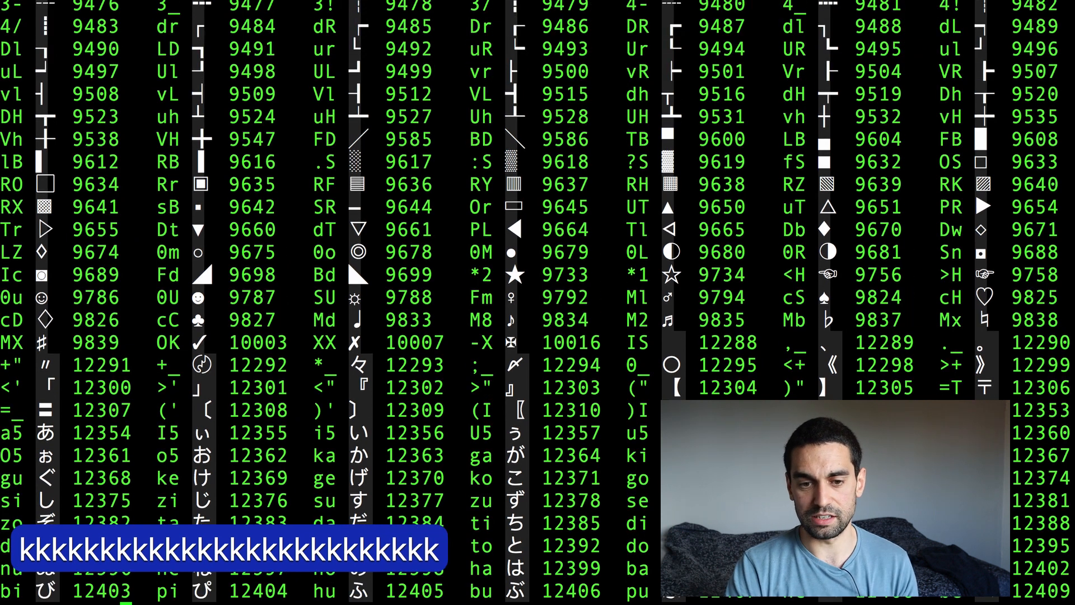
Step: Move down the digraph table to the ★ entry with code 9733
text(j)
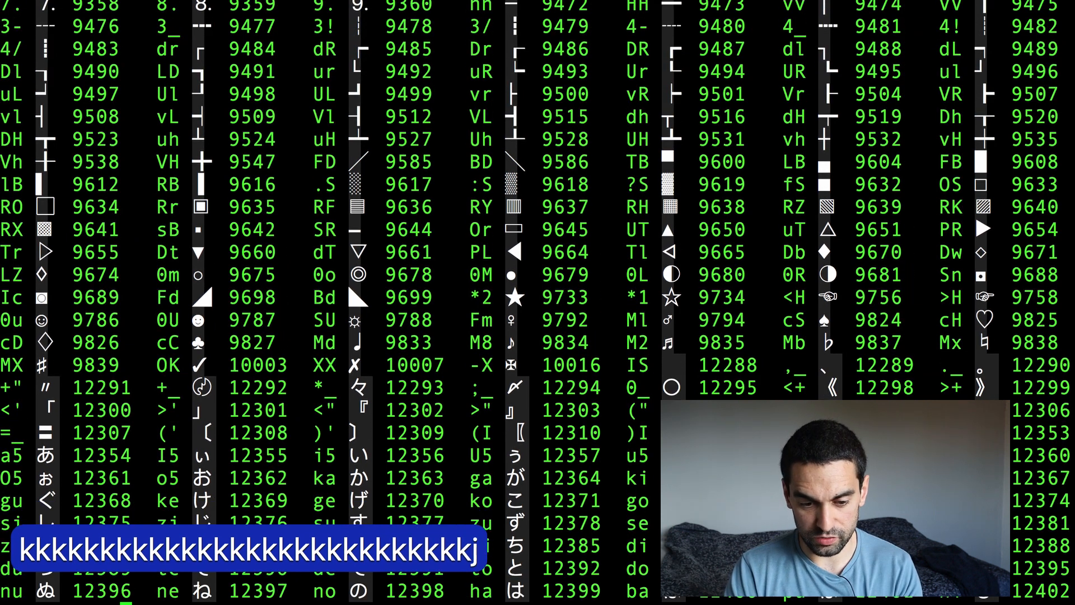
text(jjjjjj)
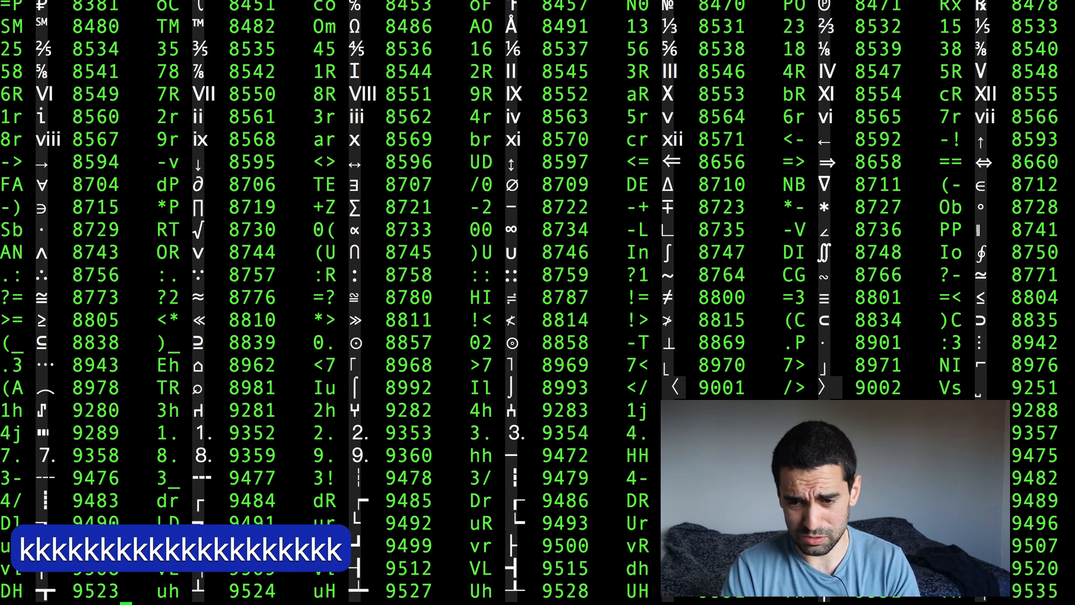
scroll(down, 3)
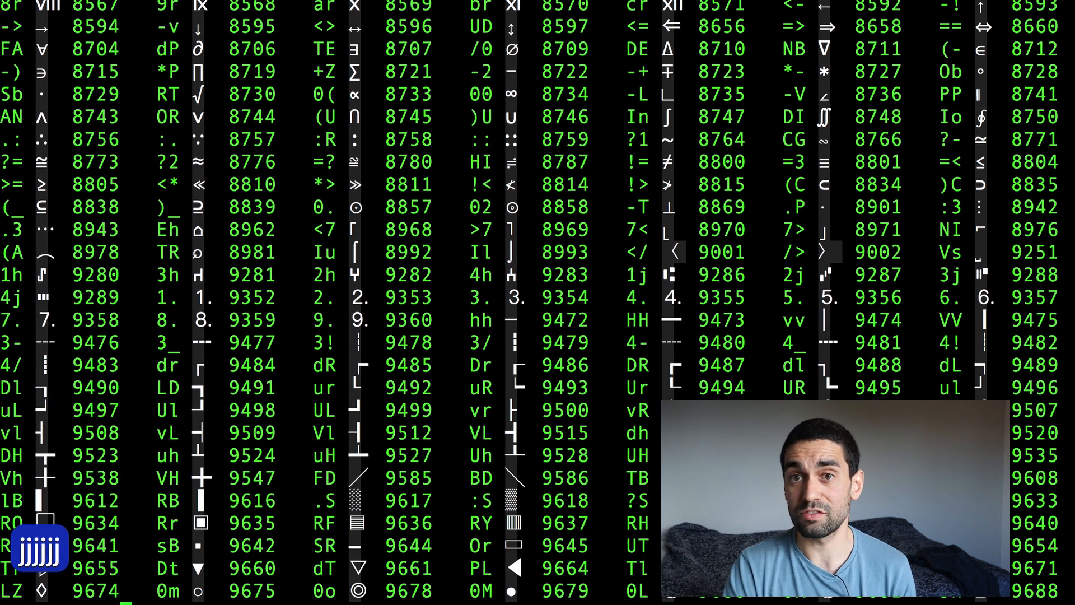
scroll(down, 3)
text(:)
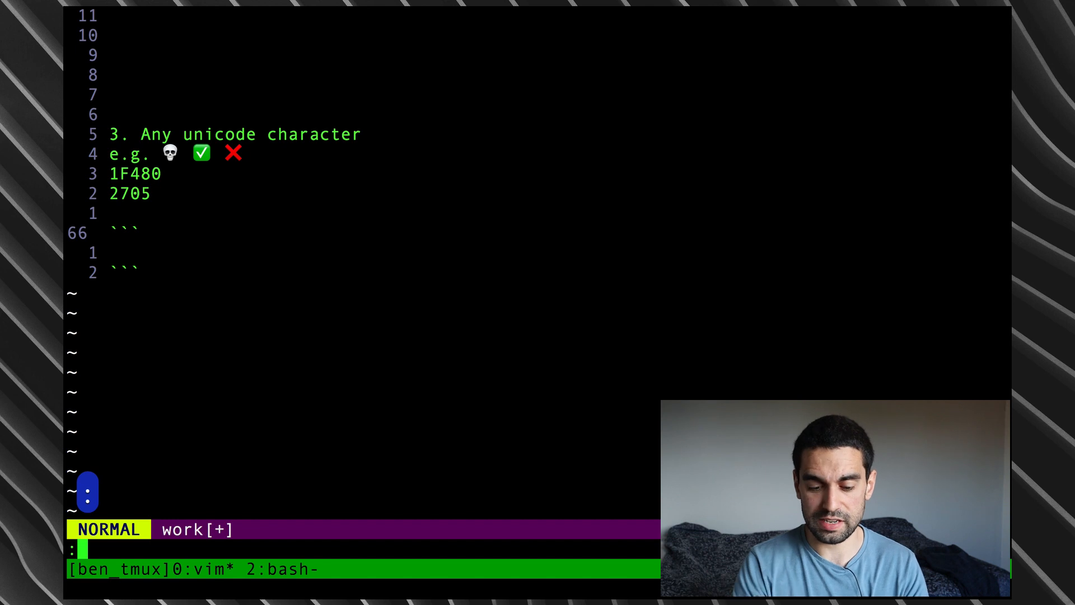
Step: Bring up the help pages for digraphs and i_ctrl-v_digit
text(h)
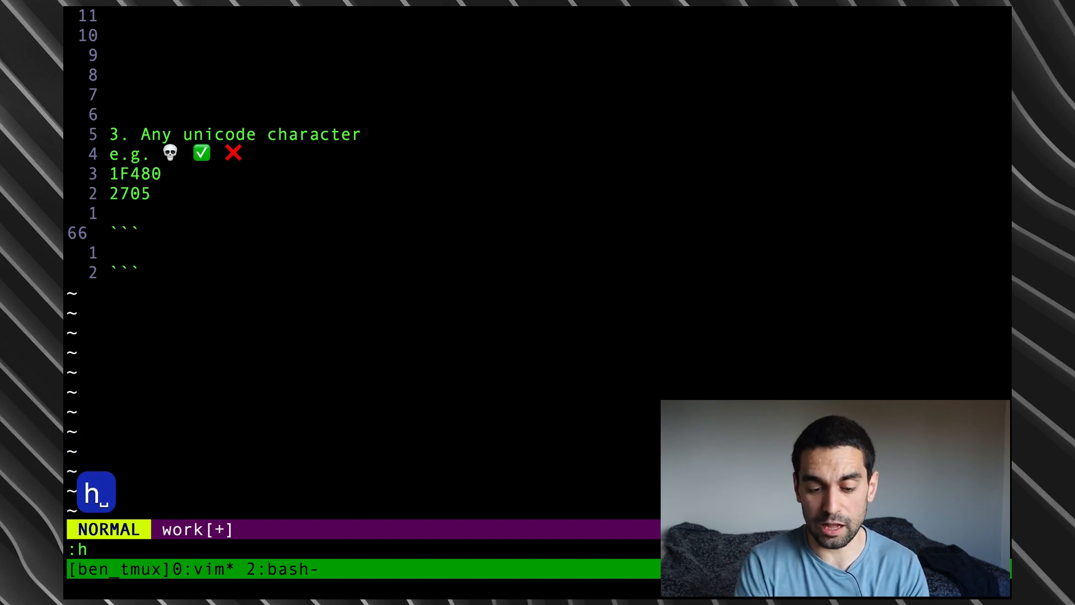
text(digrap)
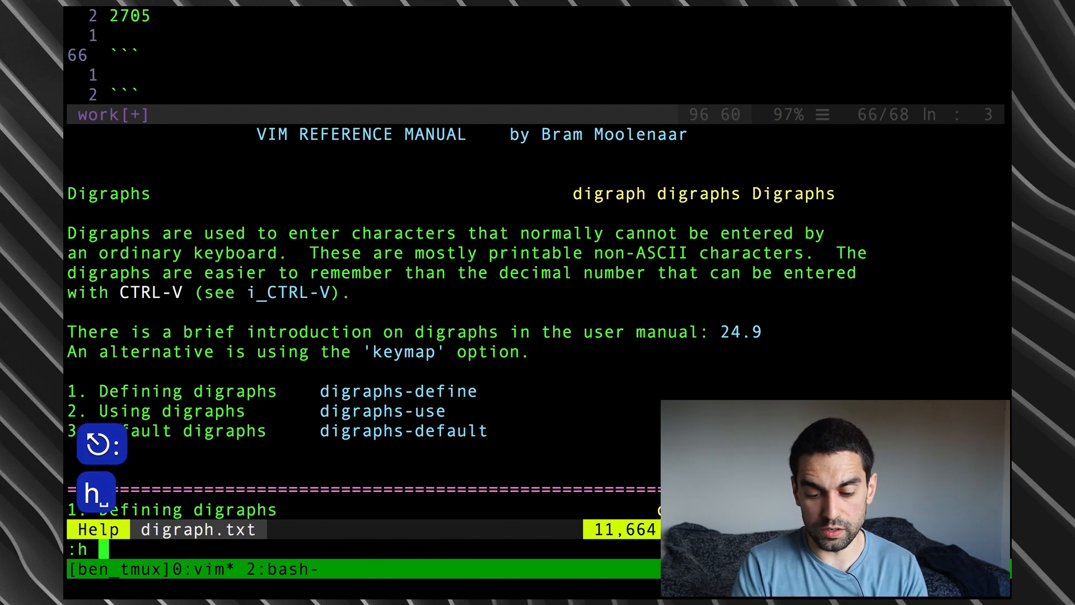
text(i_ctrl-v-dig)
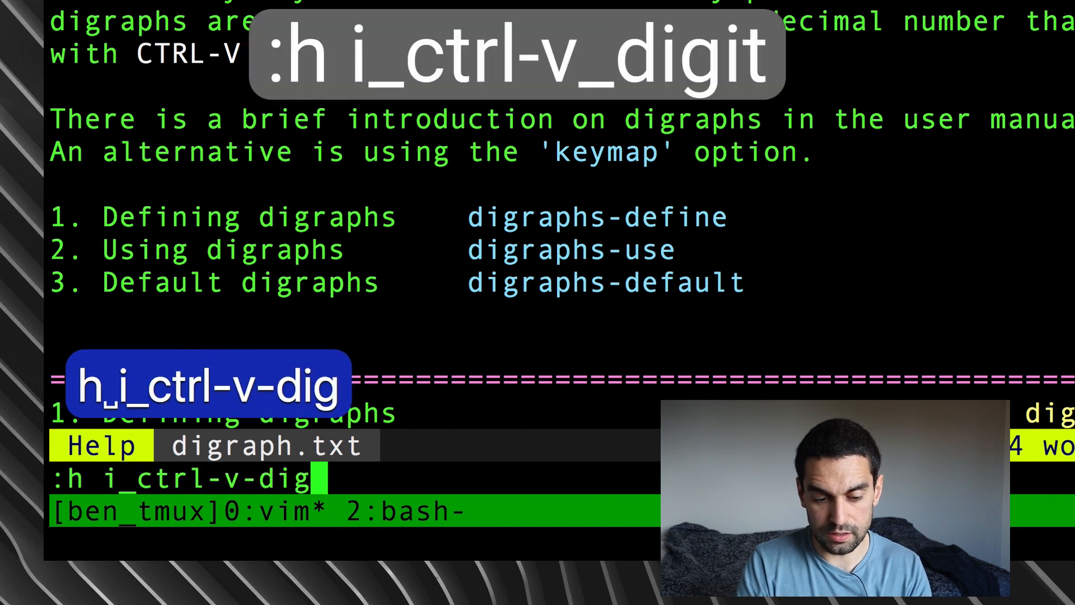
text(_digit)
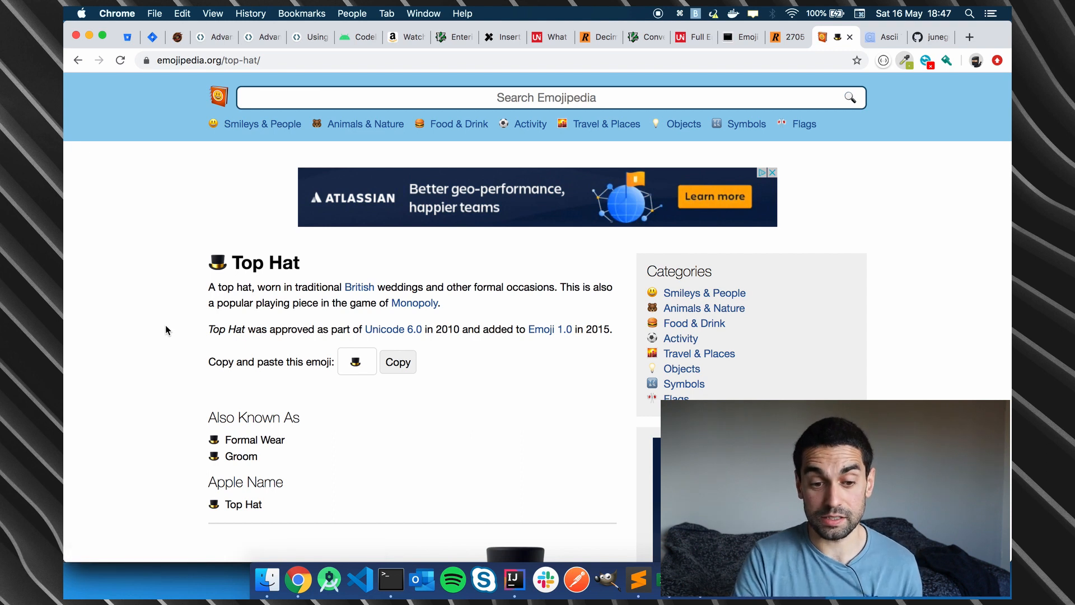
Step: Find and select the Top Hat codepoint U+1F3A9 on Emojipedia
click(668, 97)
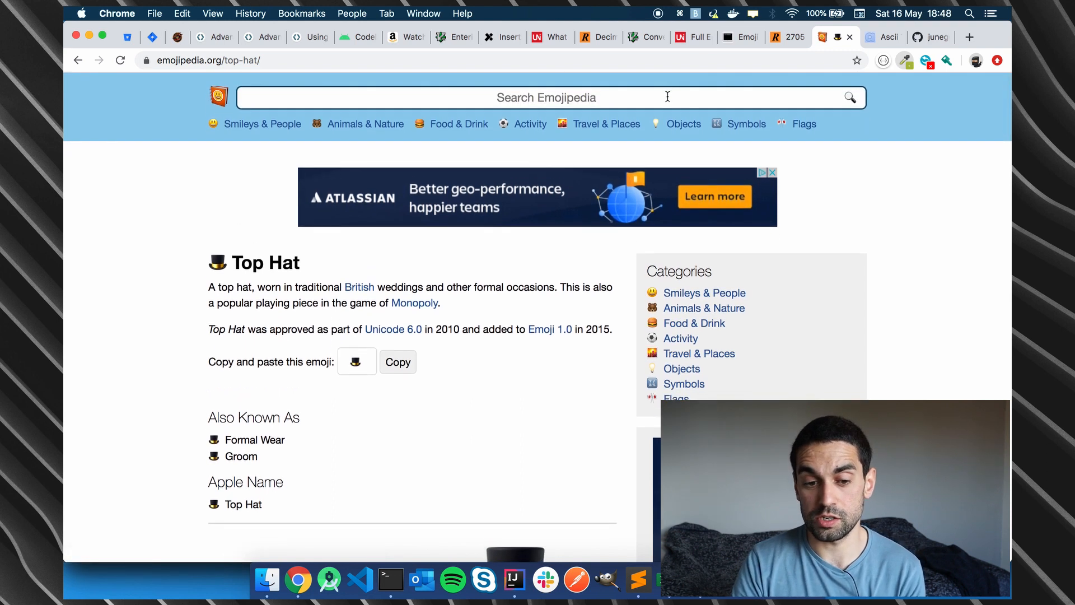
scroll(down, 3)
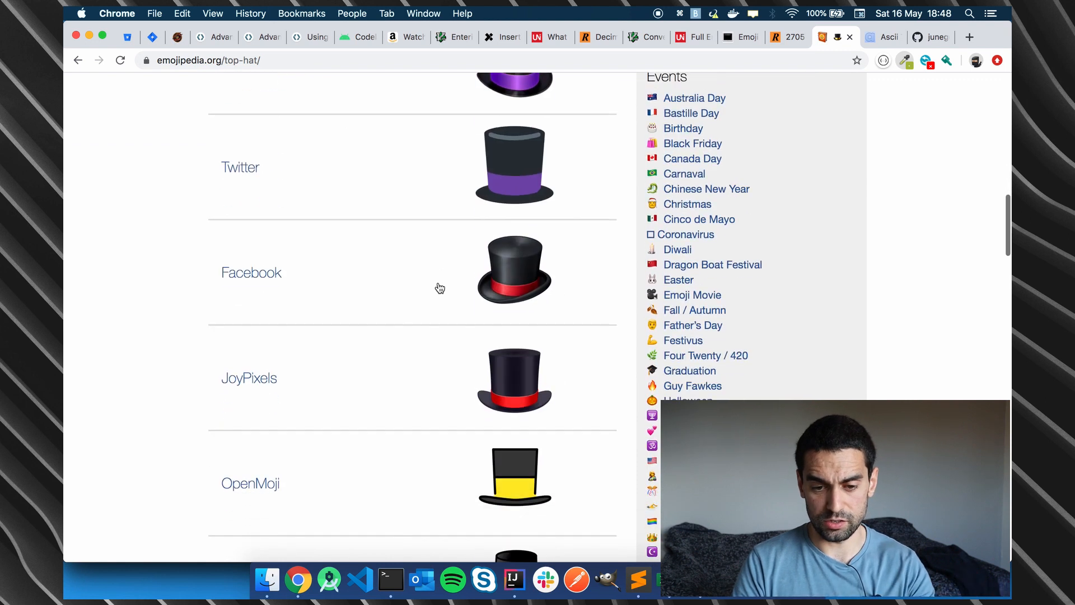
scroll(down, 3)
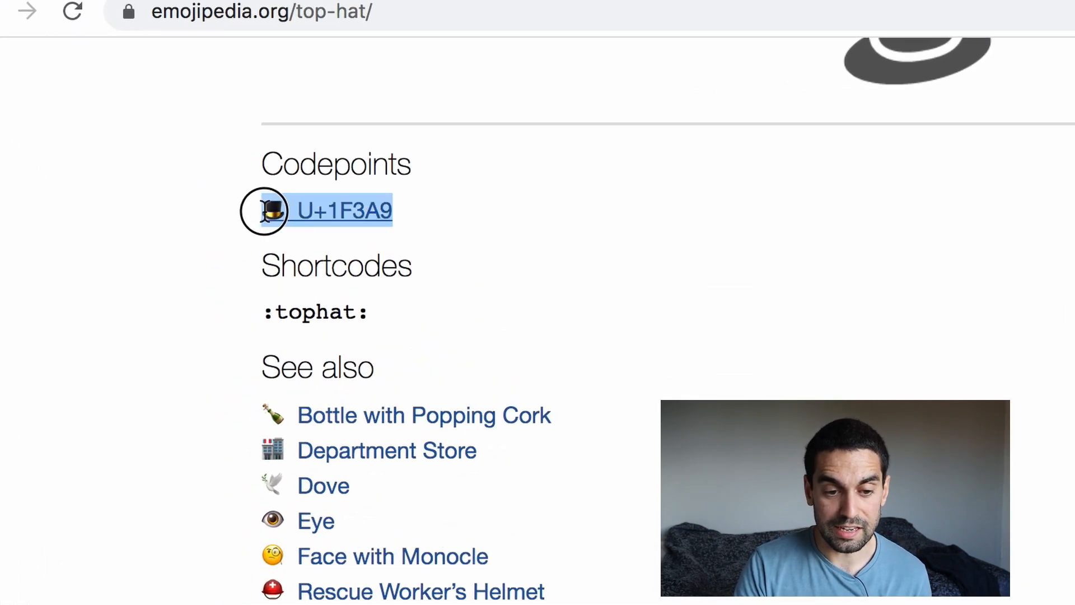
mouse_move(834, 346)
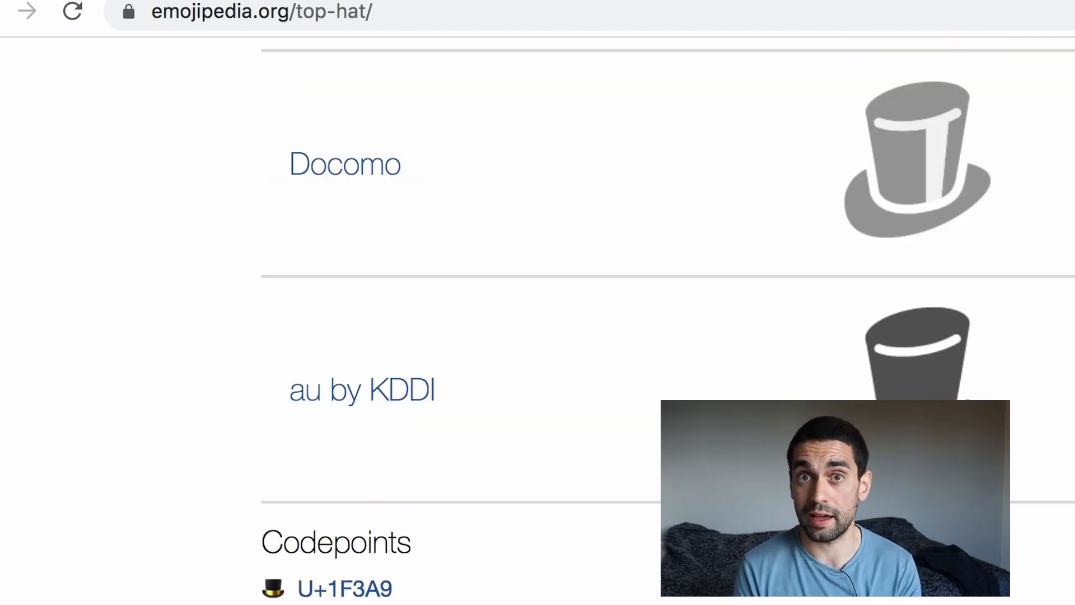
scroll(down, 3)
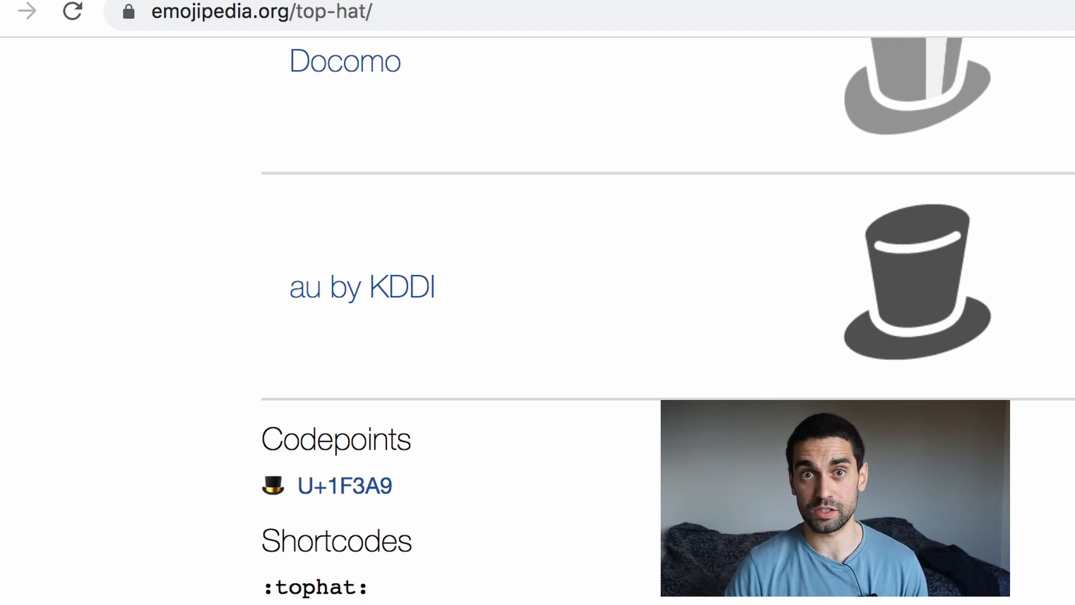
double_click(359, 486)
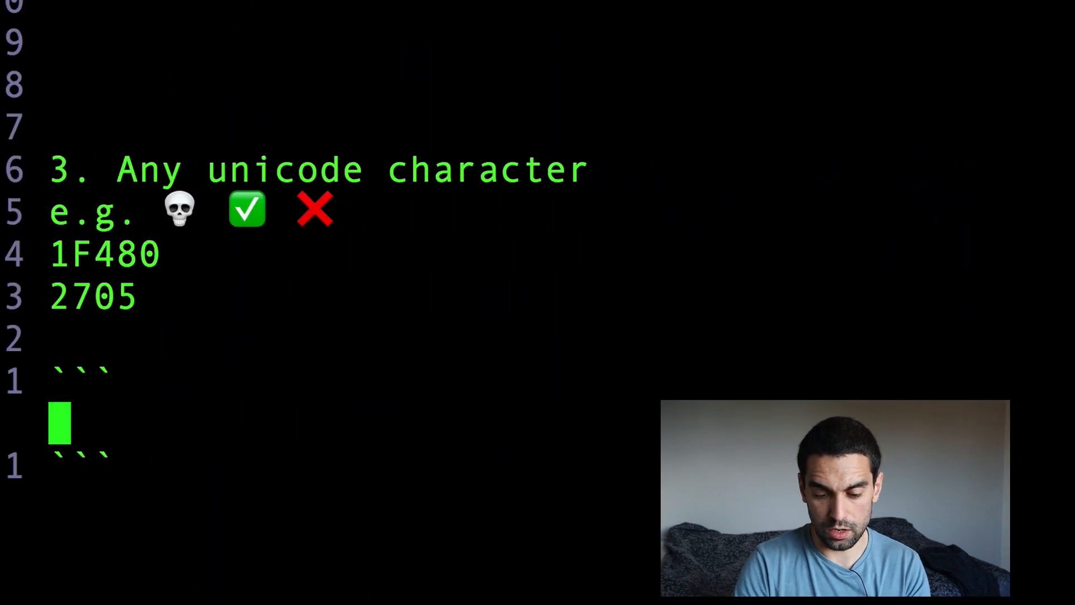
Step: Write 1F3A9 and insert the top hat emoji from that hex code below it
text(1F3A9)
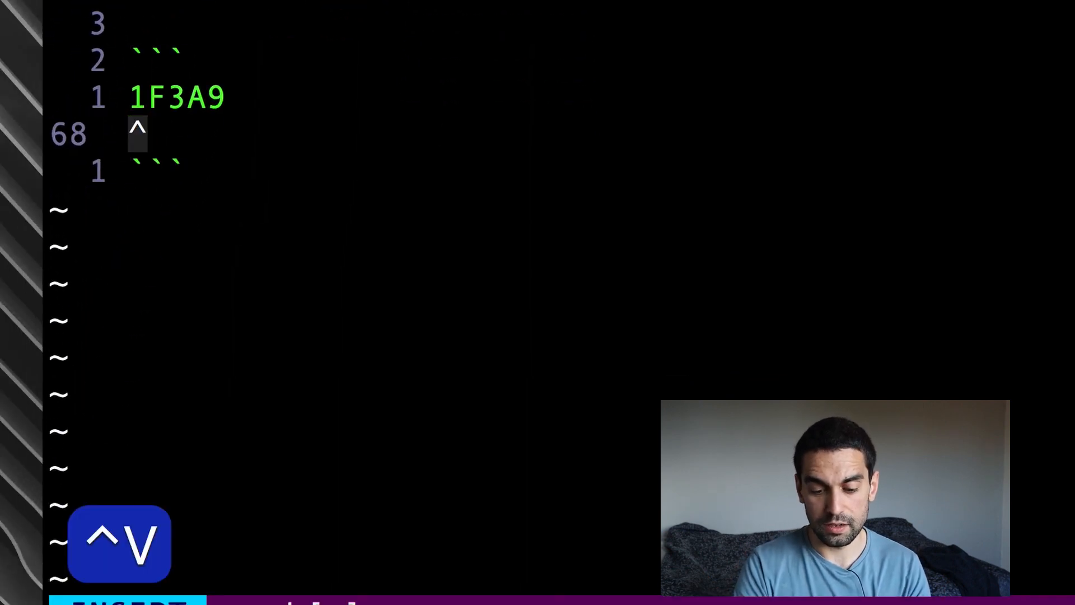
key(u)
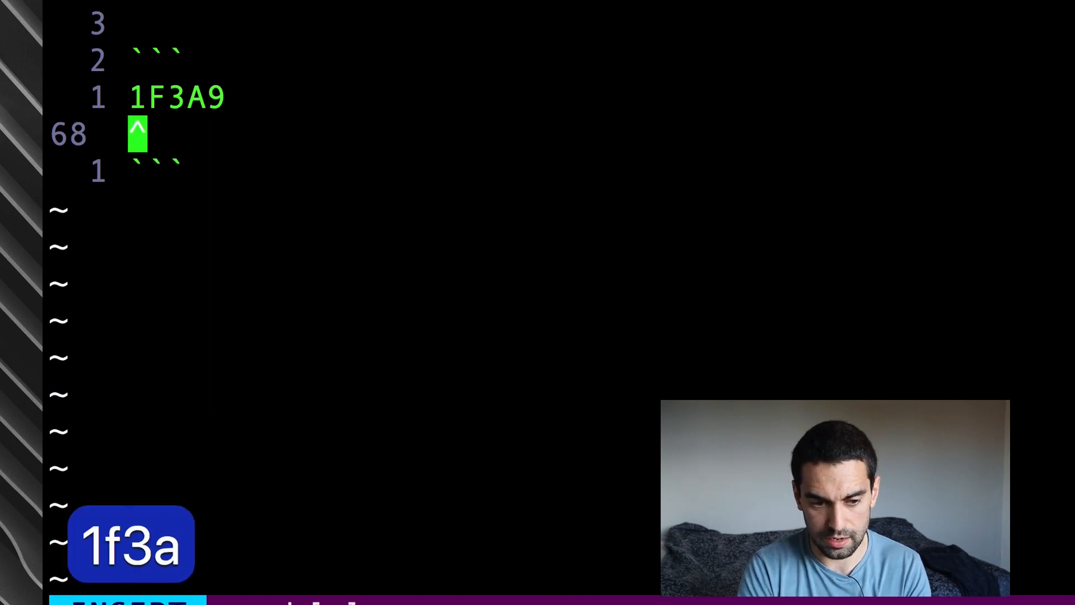
text(9)
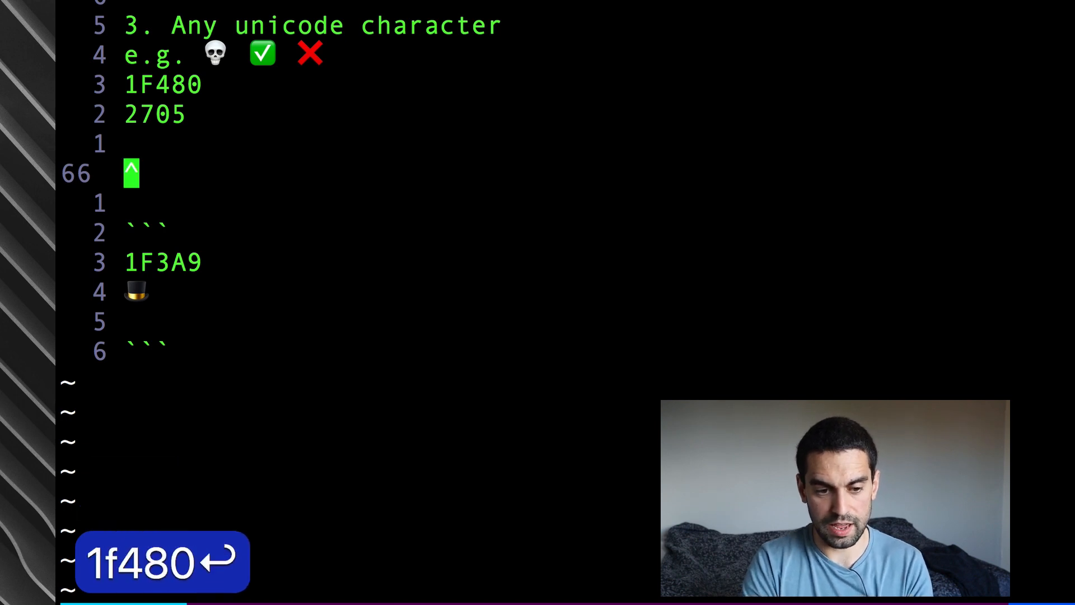
Step: Insert the skull emoji from code 1F480 and add a 🙈 emoji
key(Return)
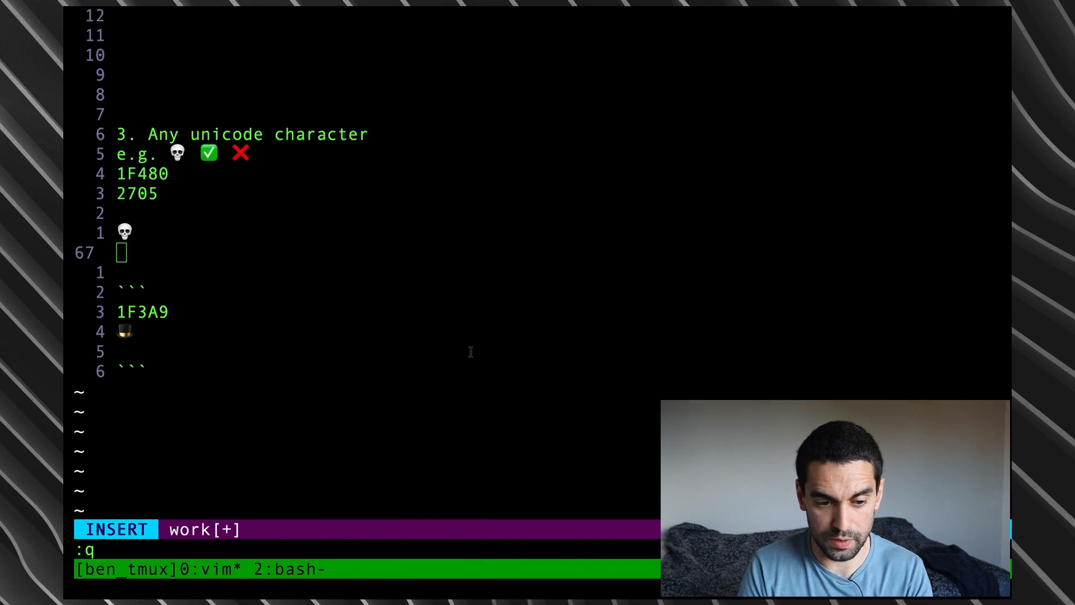
text(🙈)
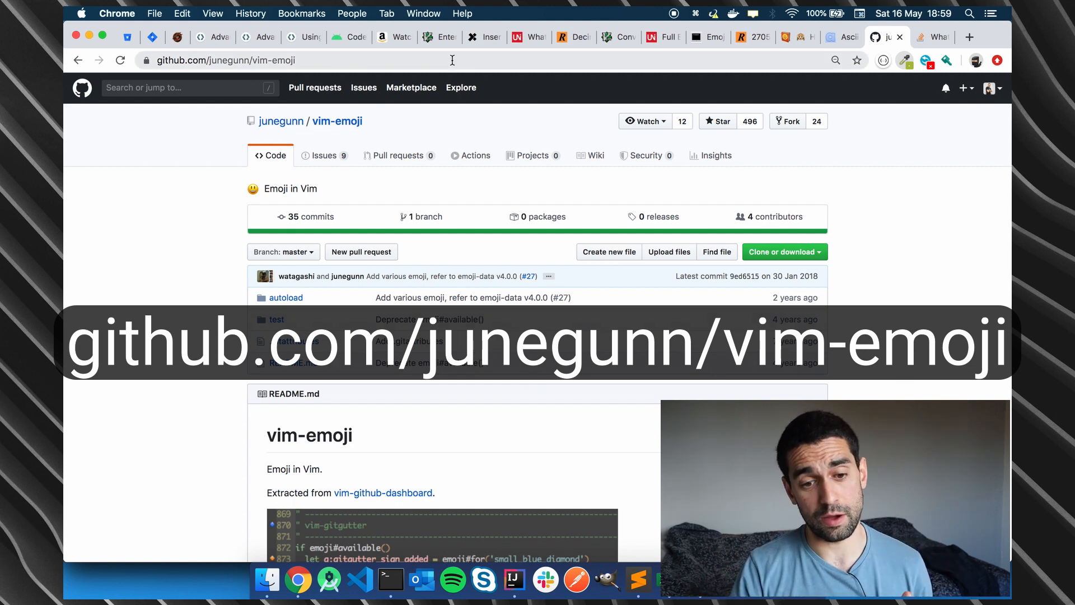
Step: View the vim-emoji README demo completing :dog: into an emoji
scroll(down, 3)
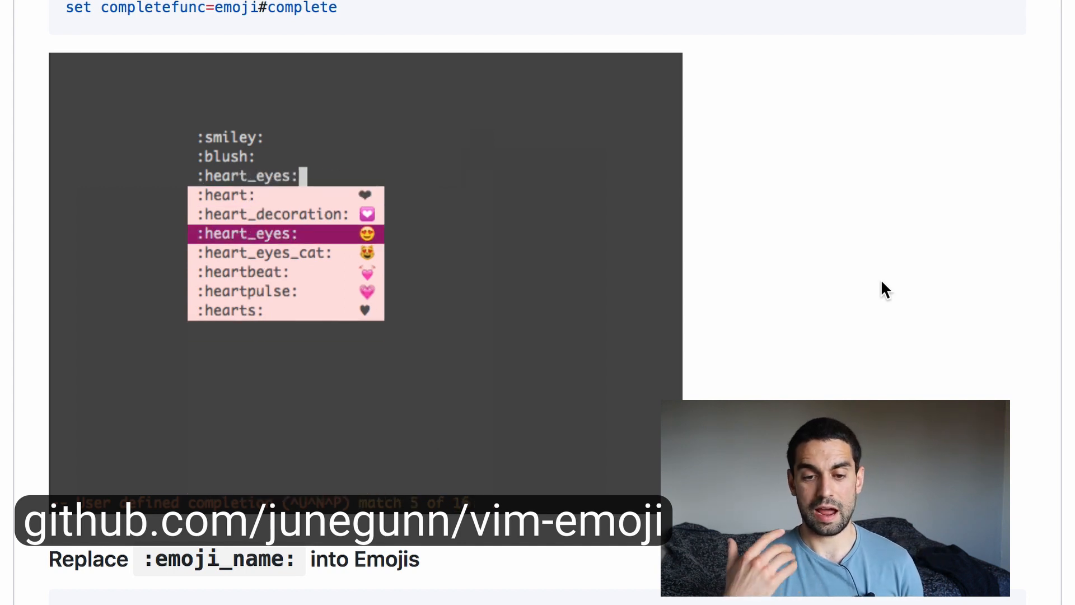
text(:do)
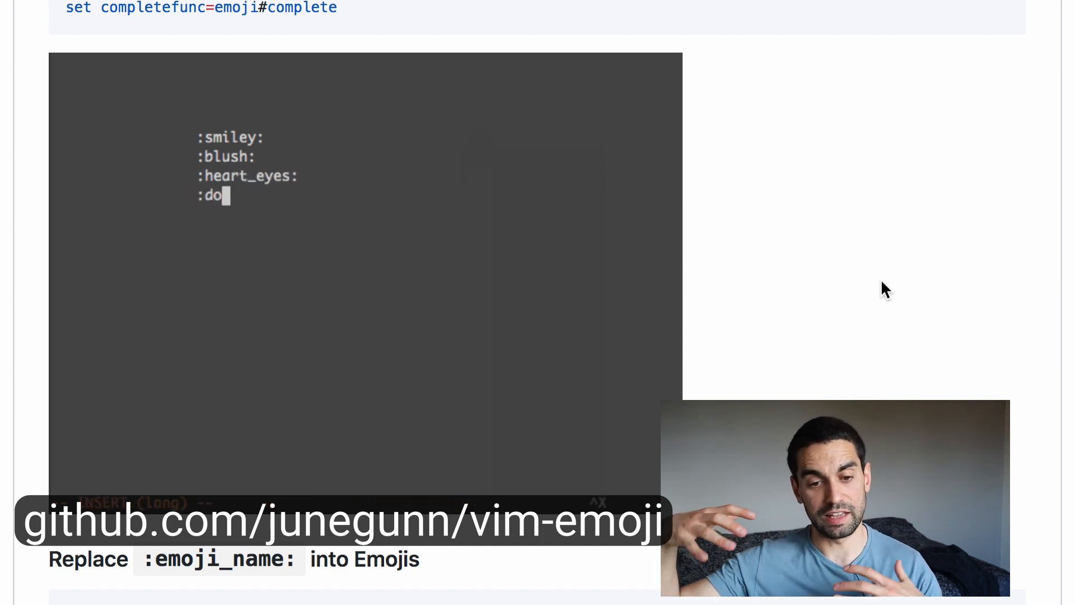
text(g:)
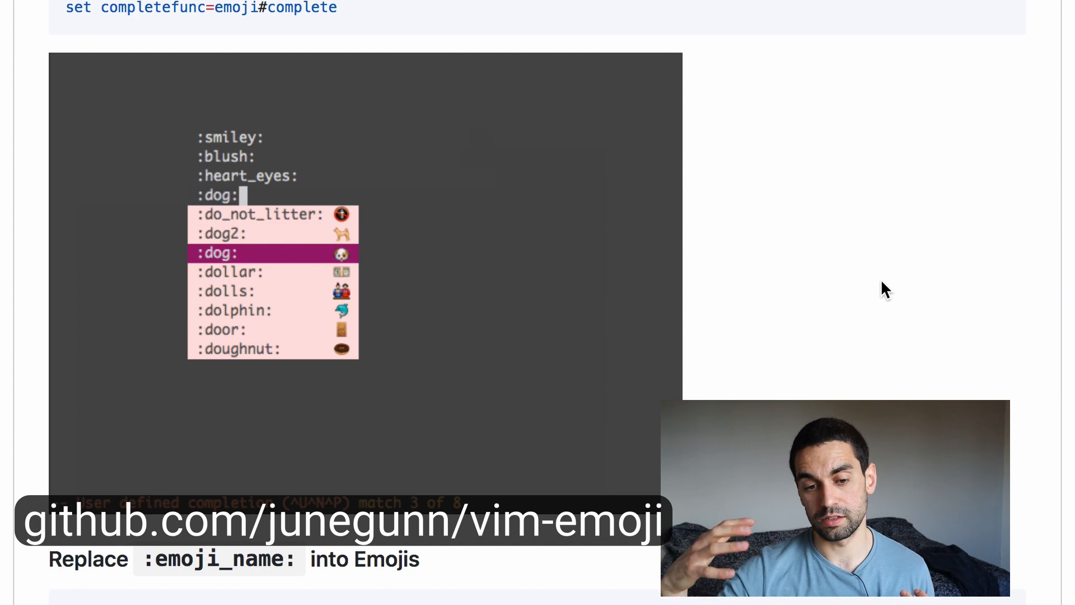